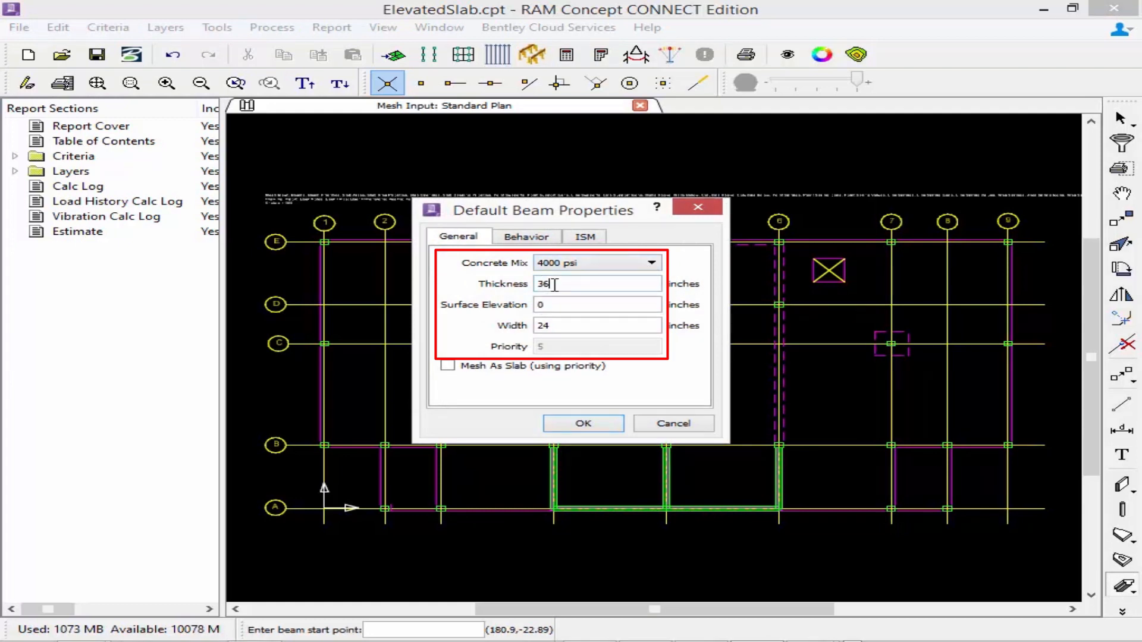
Step: Set beam thickness 24 in, keep width 24 in, zero elevation, Standard behavior
text(24)
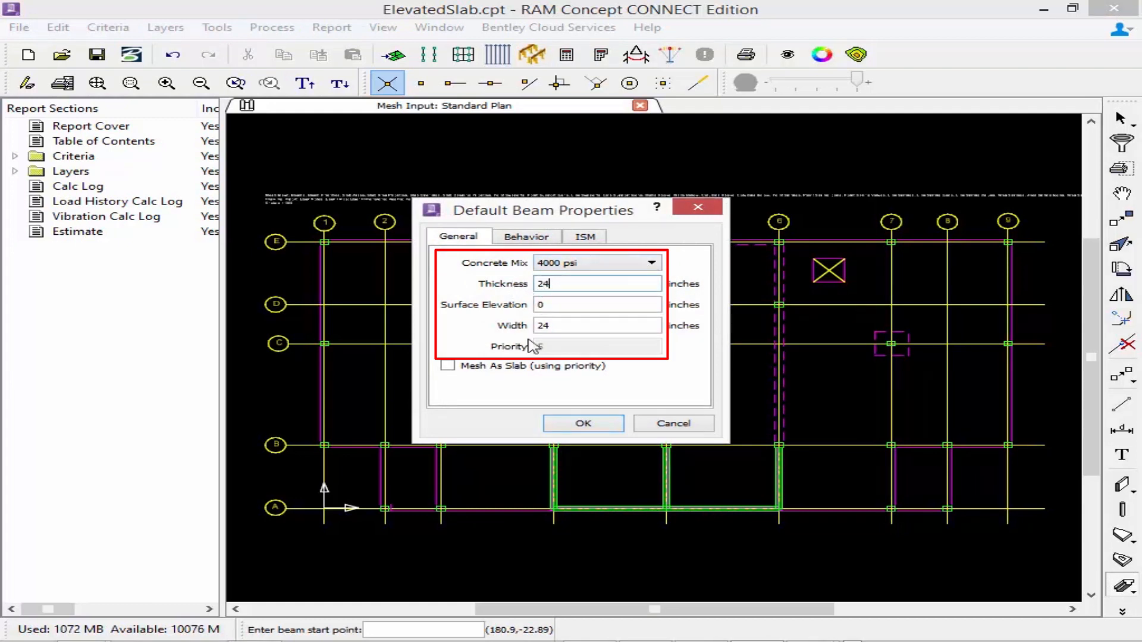
click(594, 304)
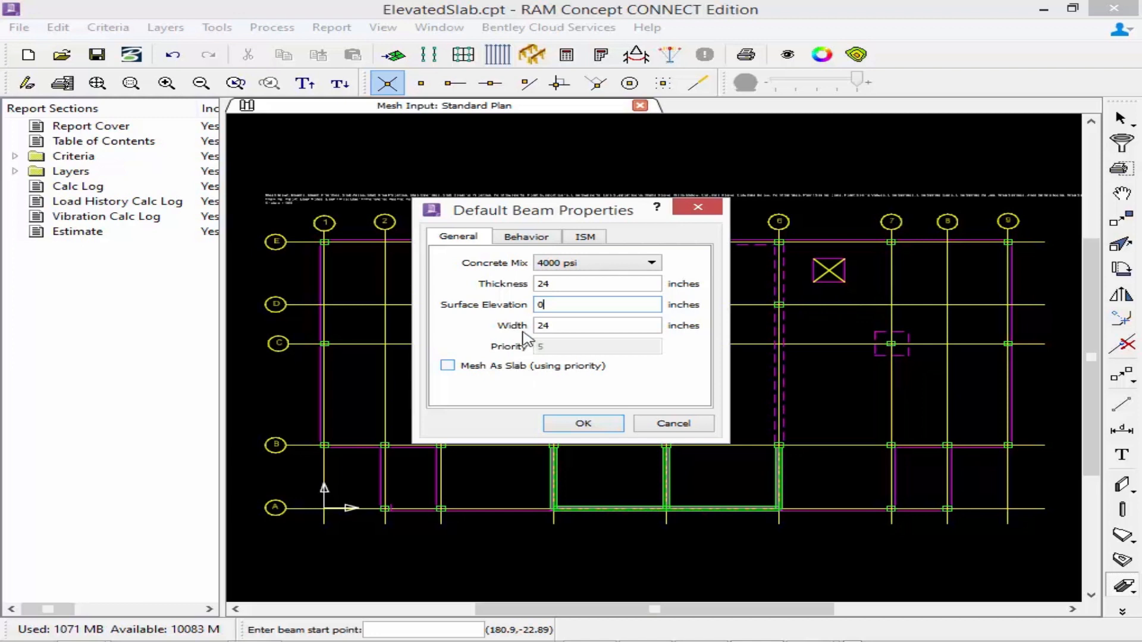
click(526, 235)
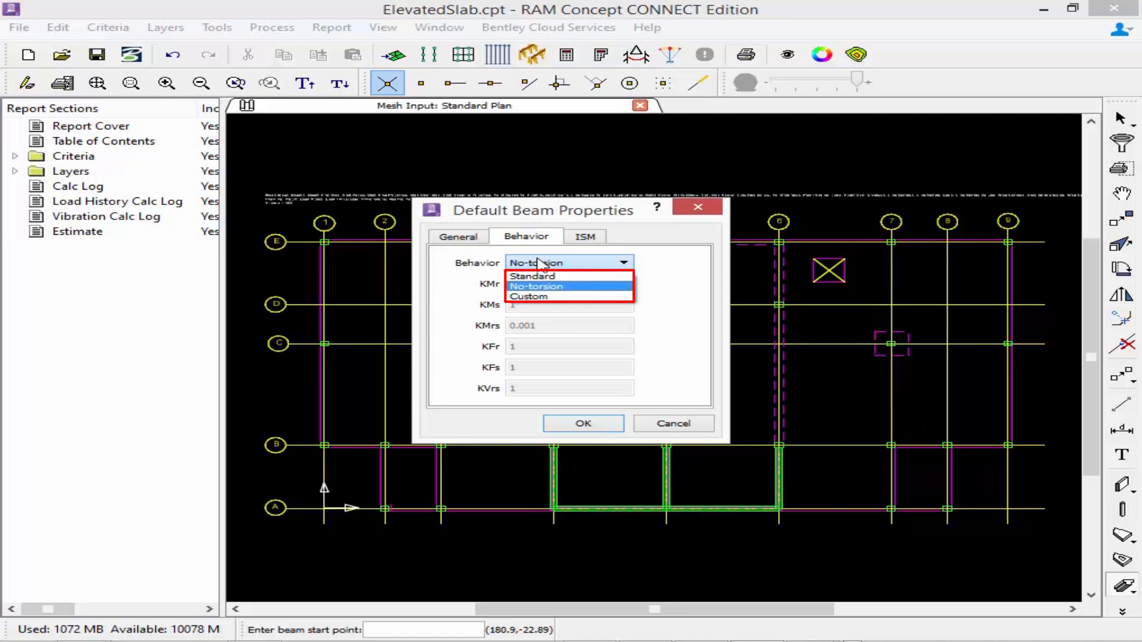
mouse_move(531, 298)
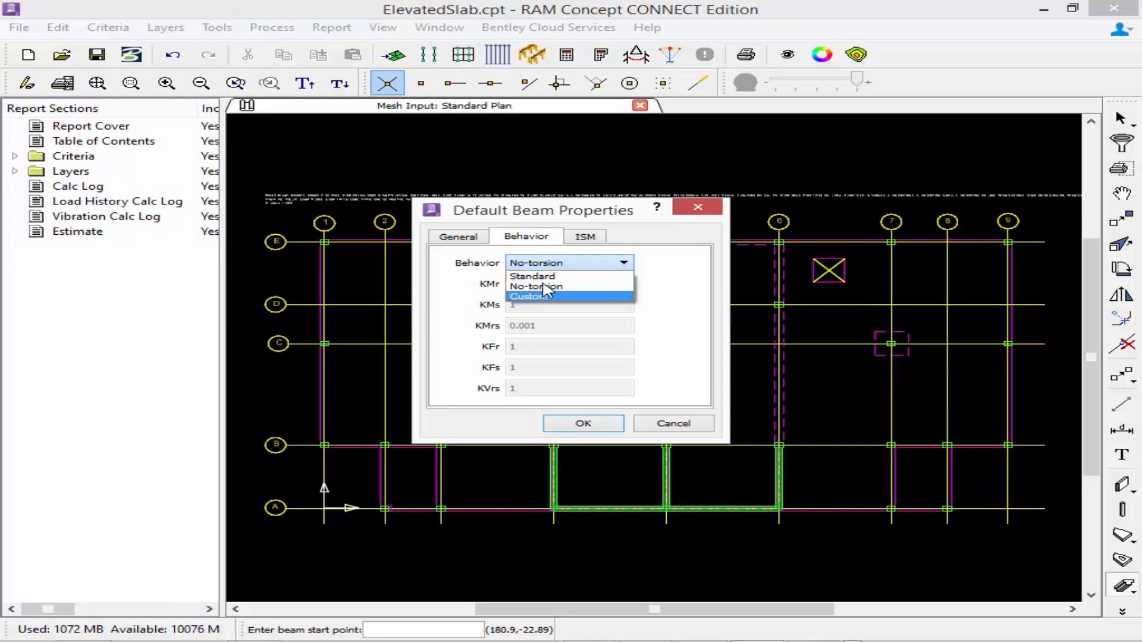
click(532, 276)
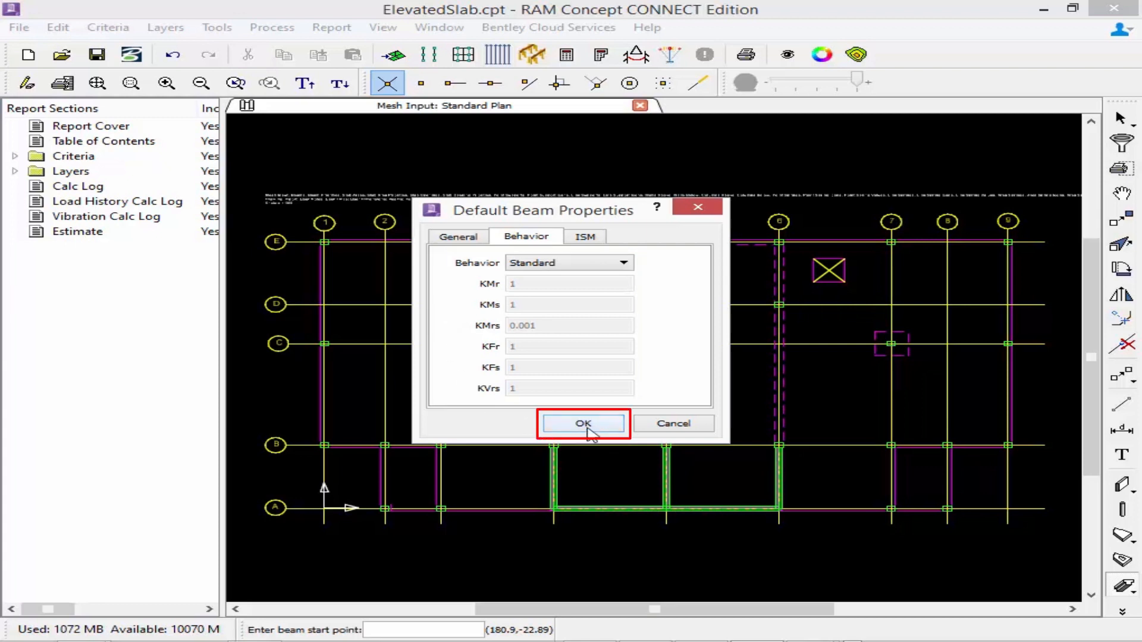
Step: Apply the beam defaults and draw full-length beams along gridlines 4, 5 and 6
click(582, 424)
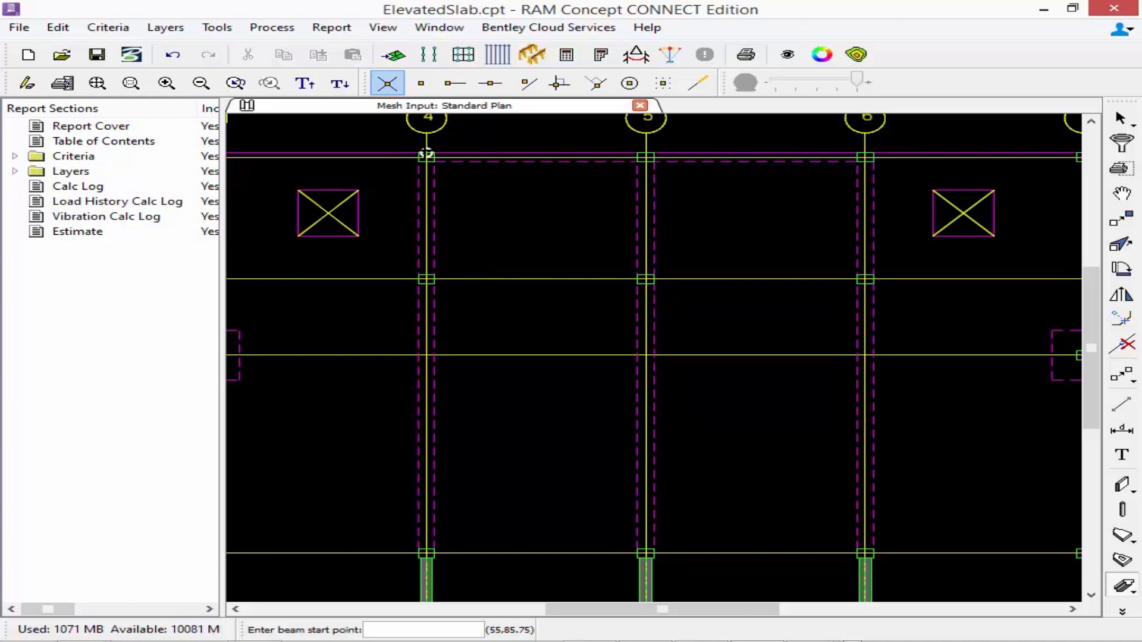
click(426, 157)
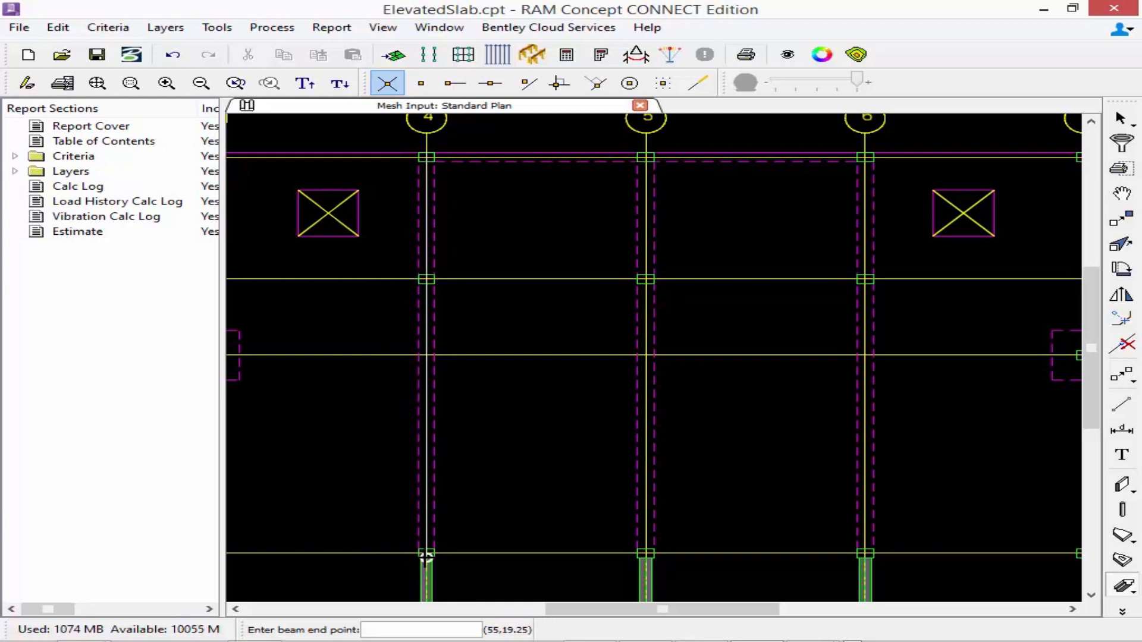
click(427, 553)
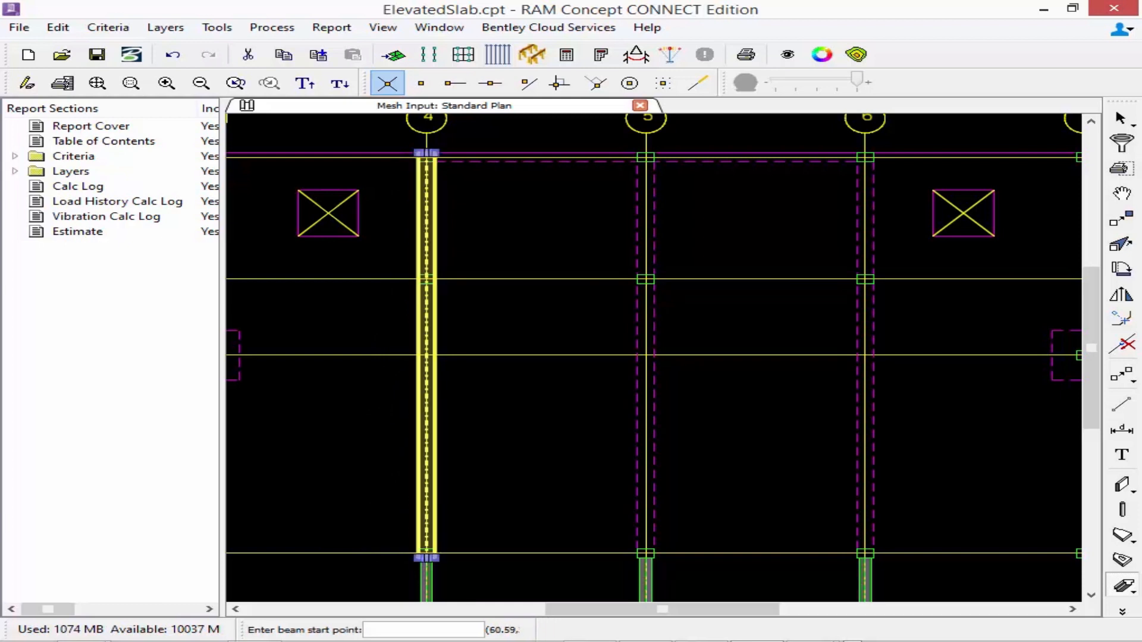
mouse_move(433, 281)
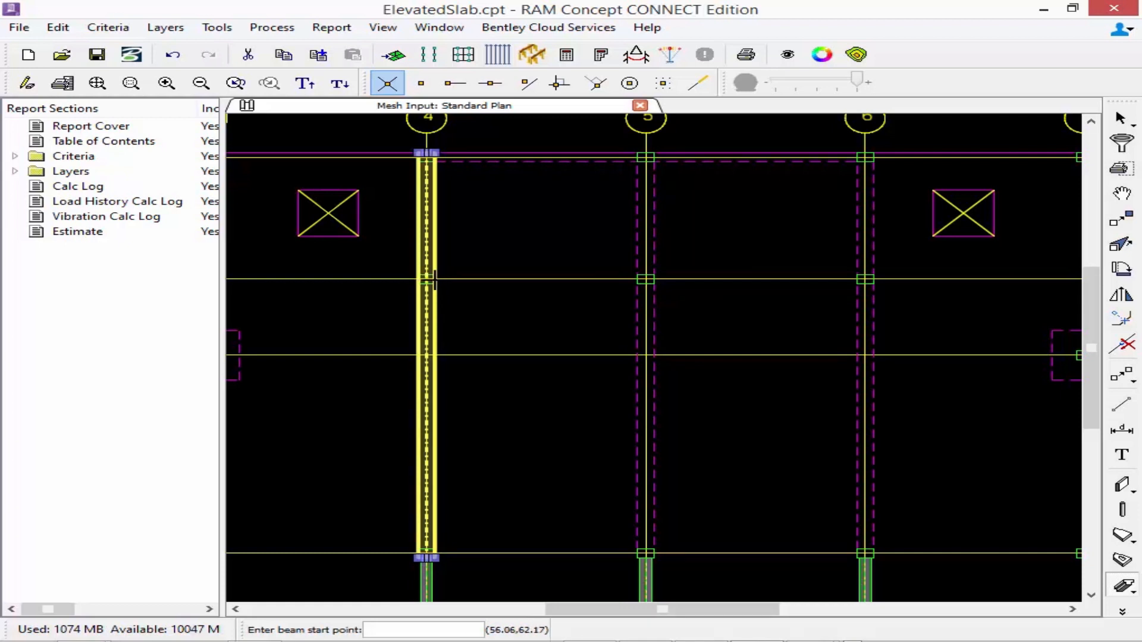
mouse_move(429, 291)
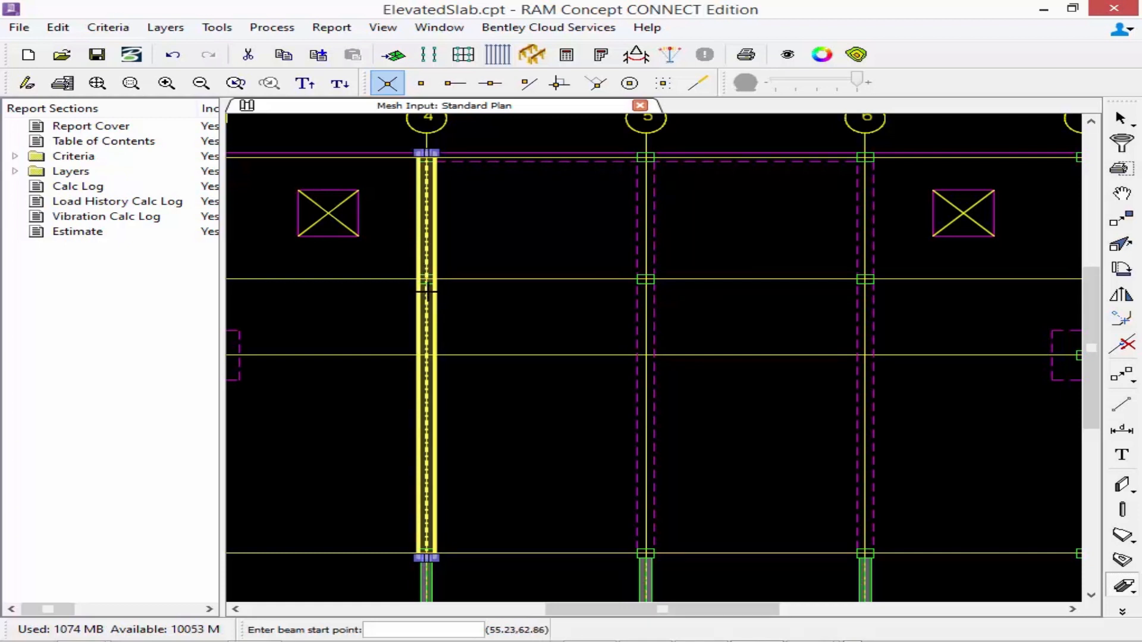
mouse_move(637, 161)
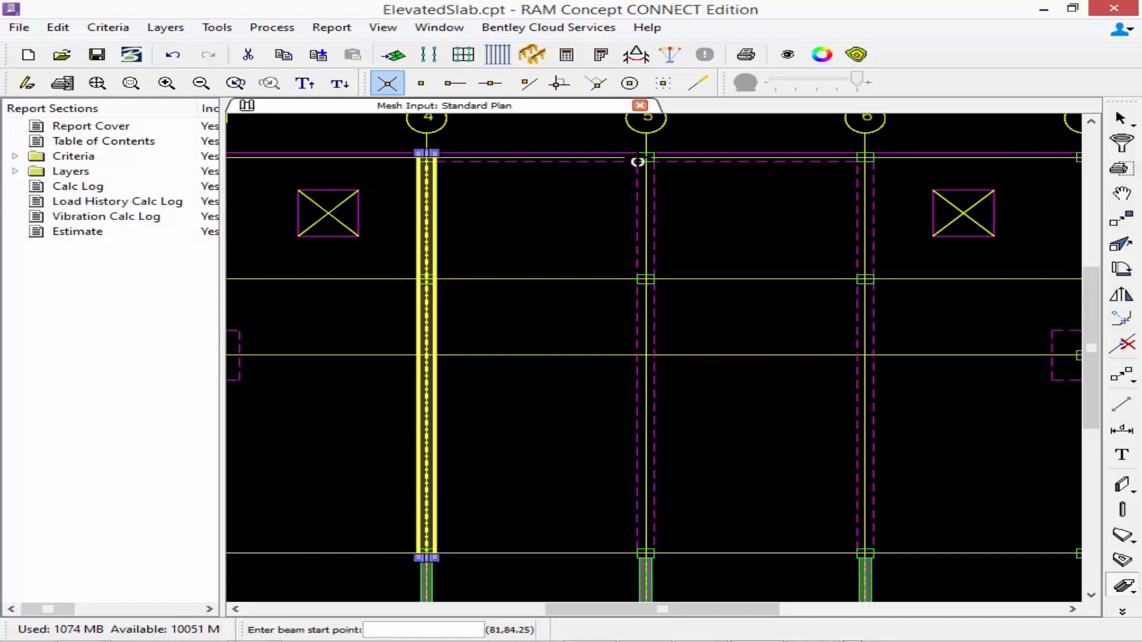
click(645, 157)
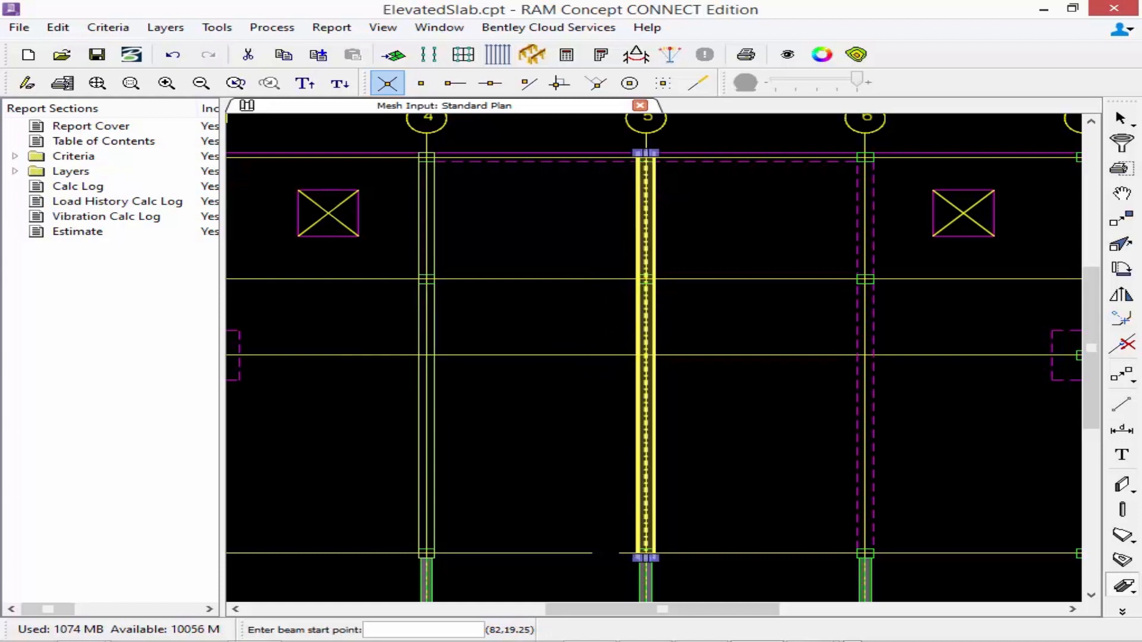
click(865, 153)
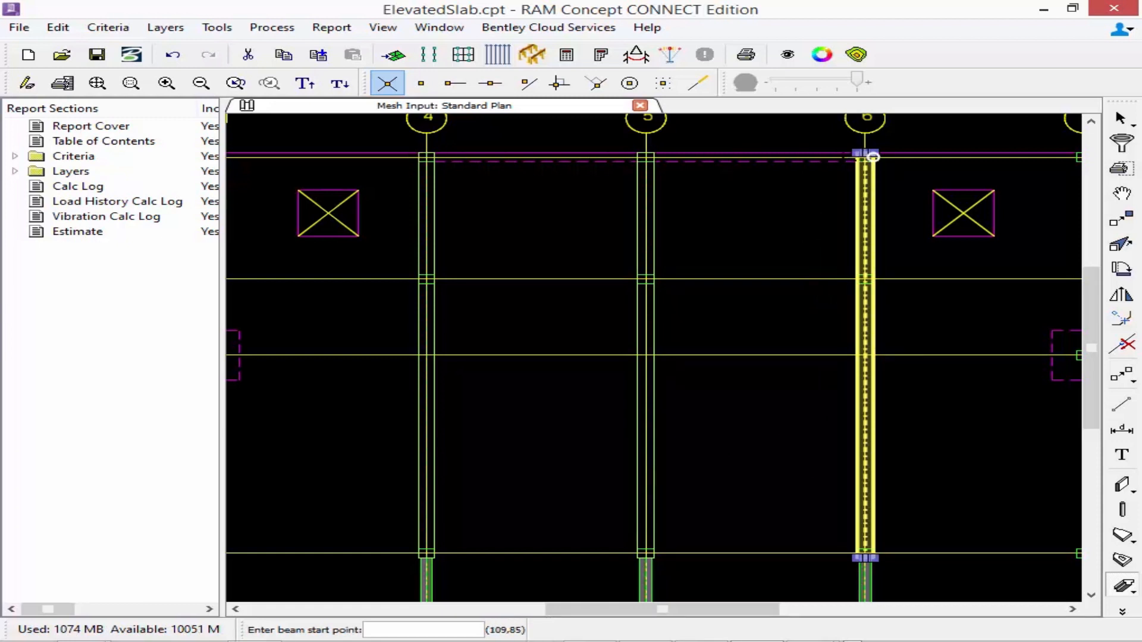
mouse_move(421, 157)
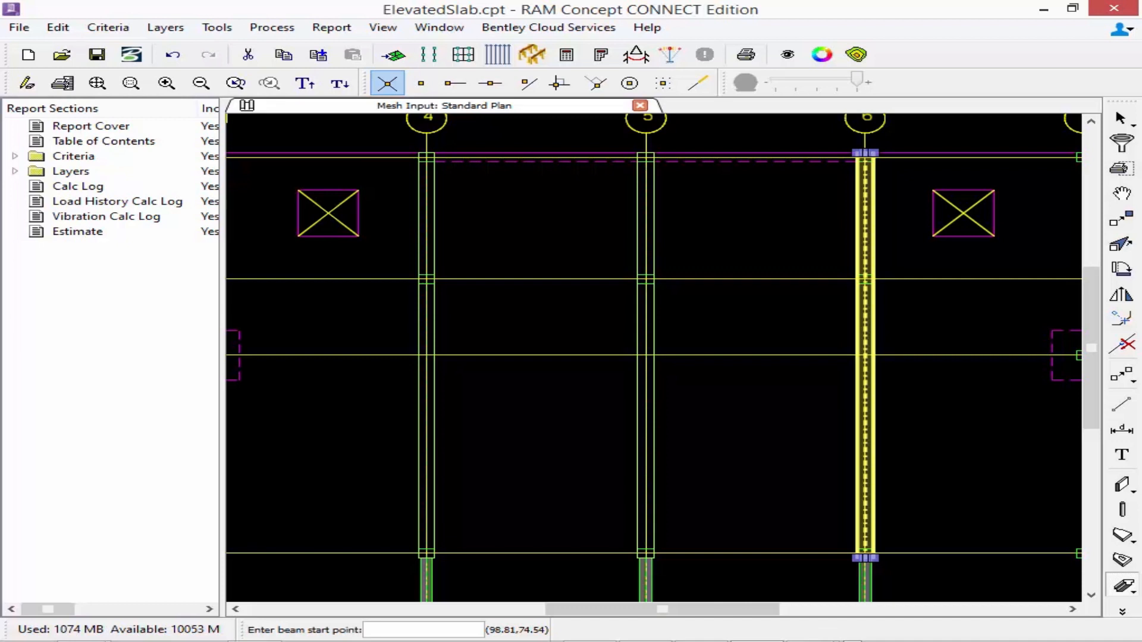
mouse_move(1096, 596)
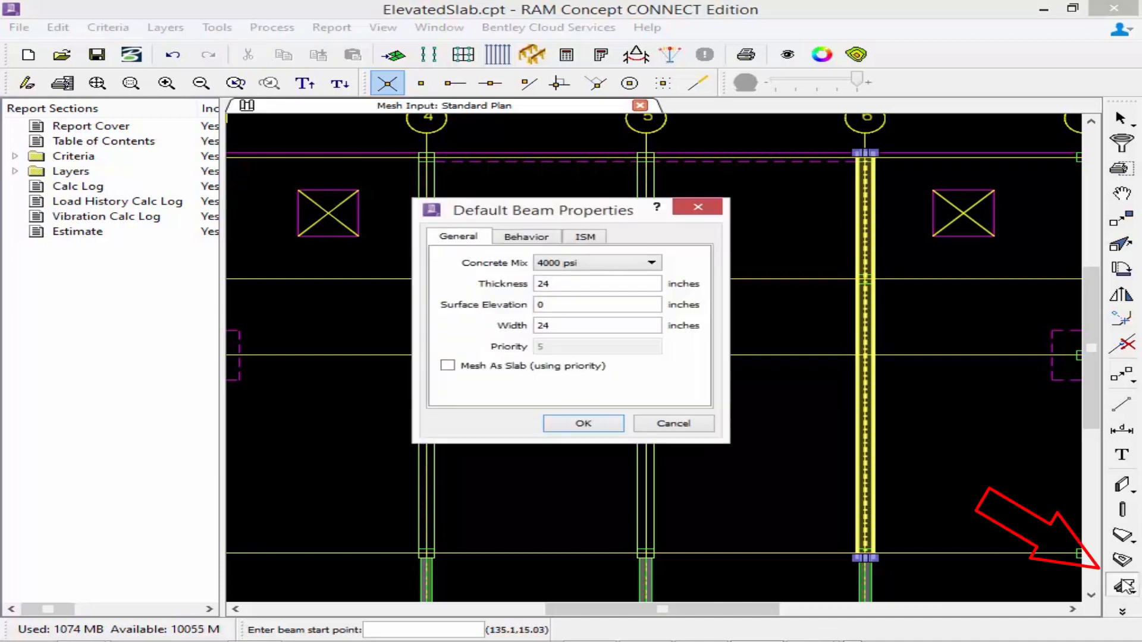
Step: Set beam defaults to 18 x 18 in and draw a beam along gridline E from 4 to 6
click(597, 283)
text(18)
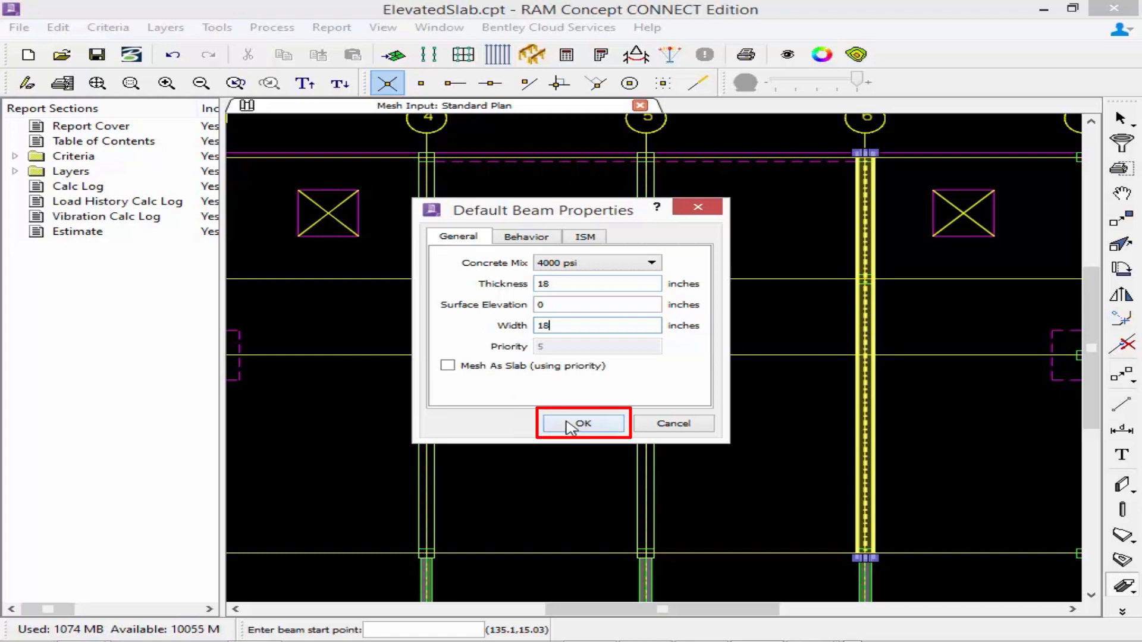
click(582, 423)
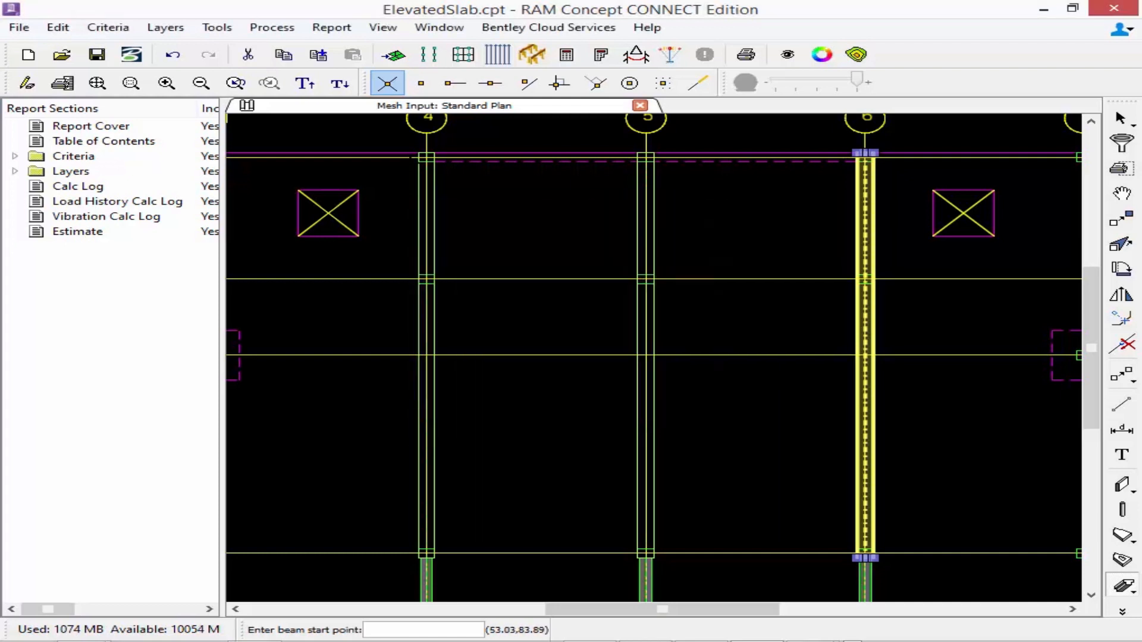
click(426, 157)
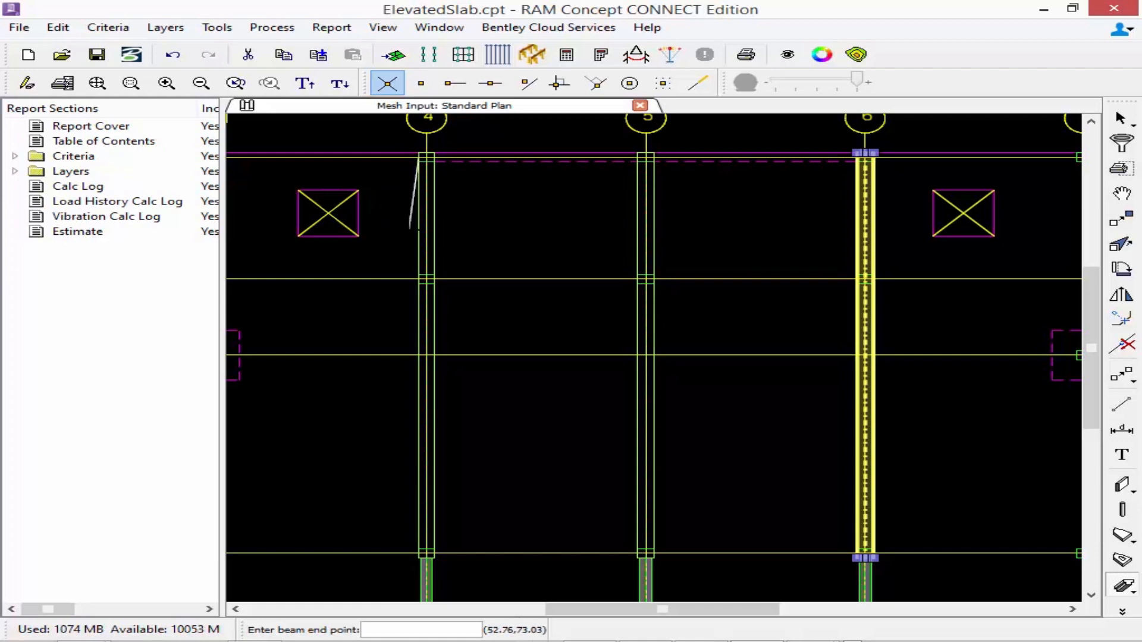
click(418, 157)
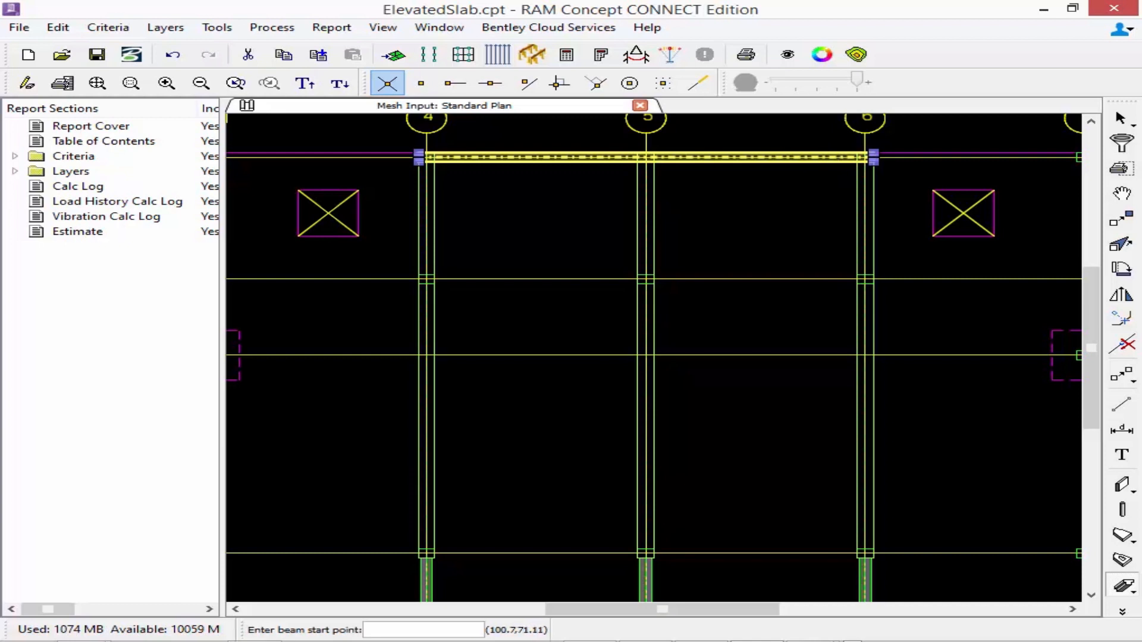
mouse_move(859, 275)
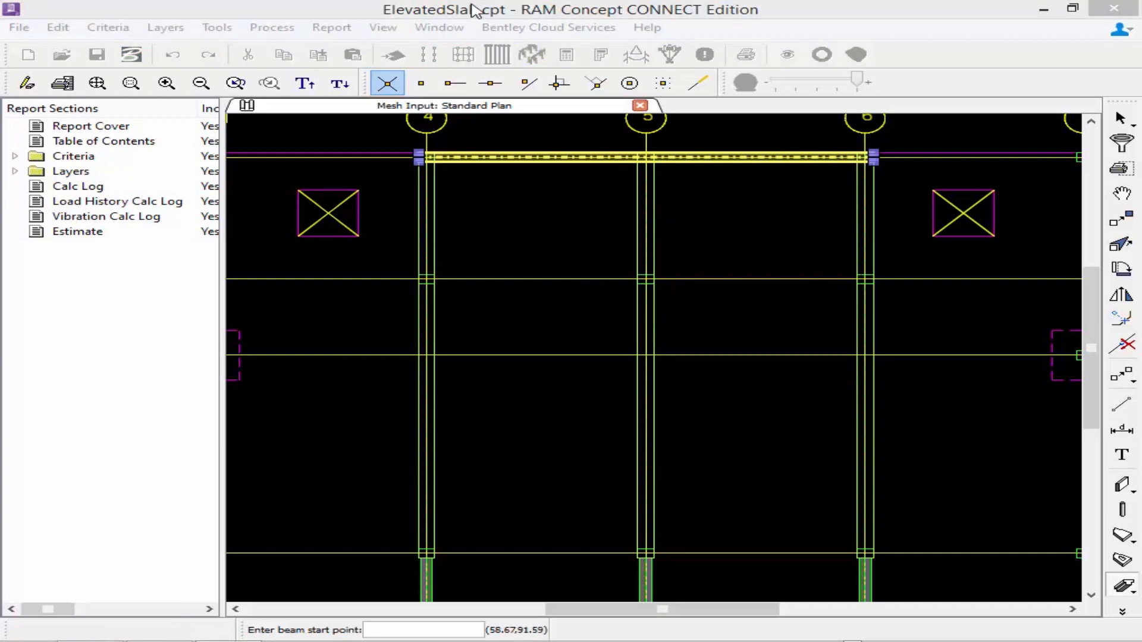
Step: Zoom to the whole plan and confirm the default slab area thickness of 12 in
click(97, 84)
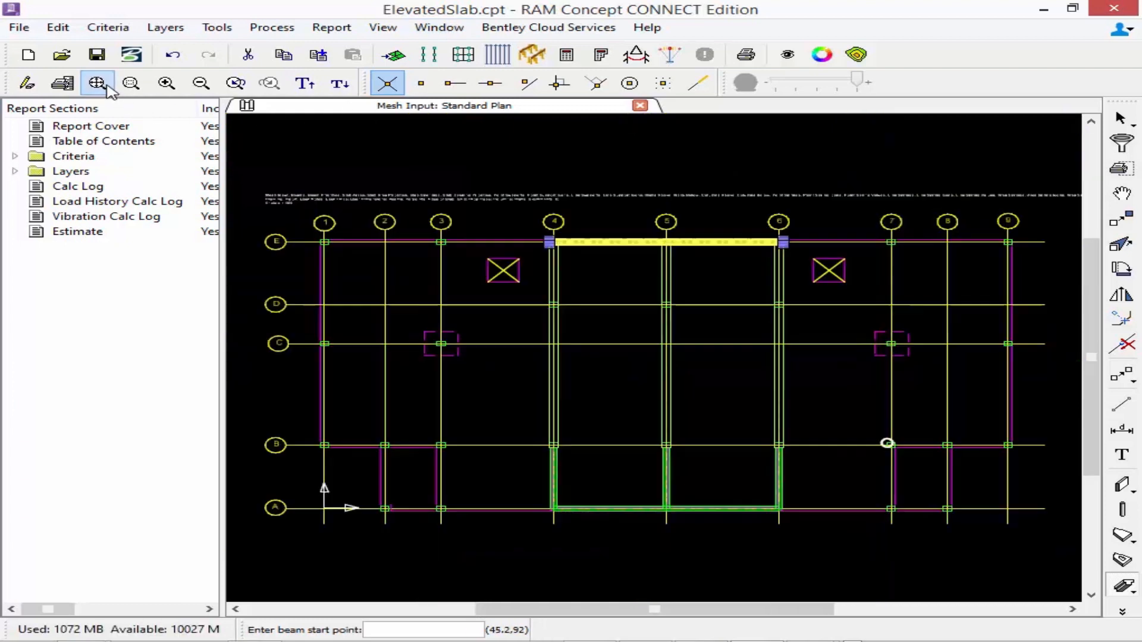
click(96, 82)
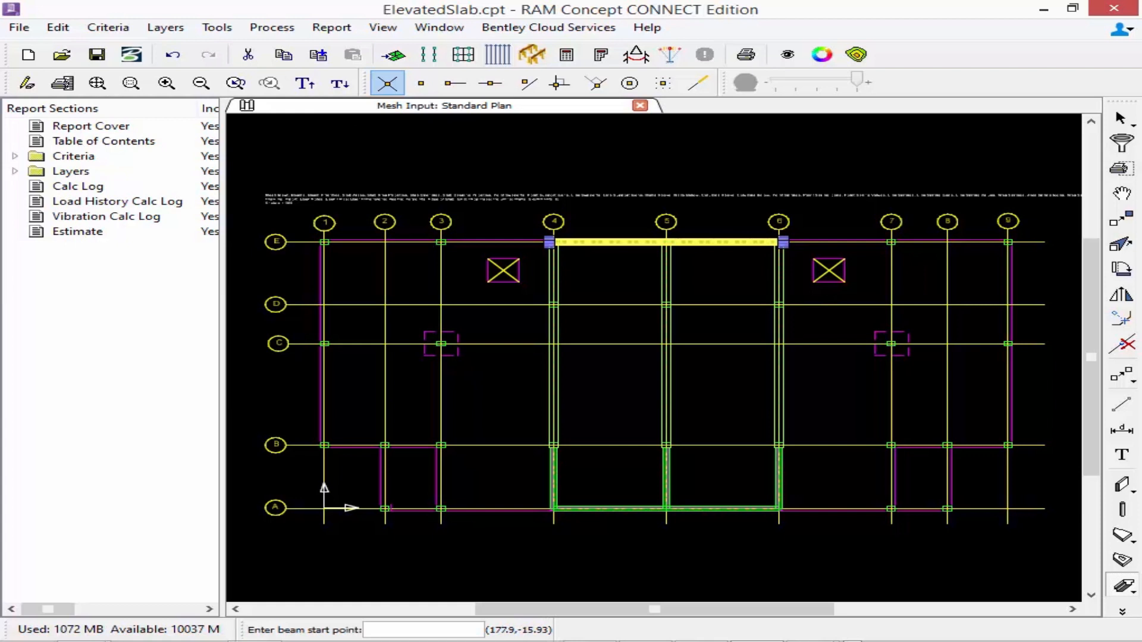
mouse_move(1122, 539)
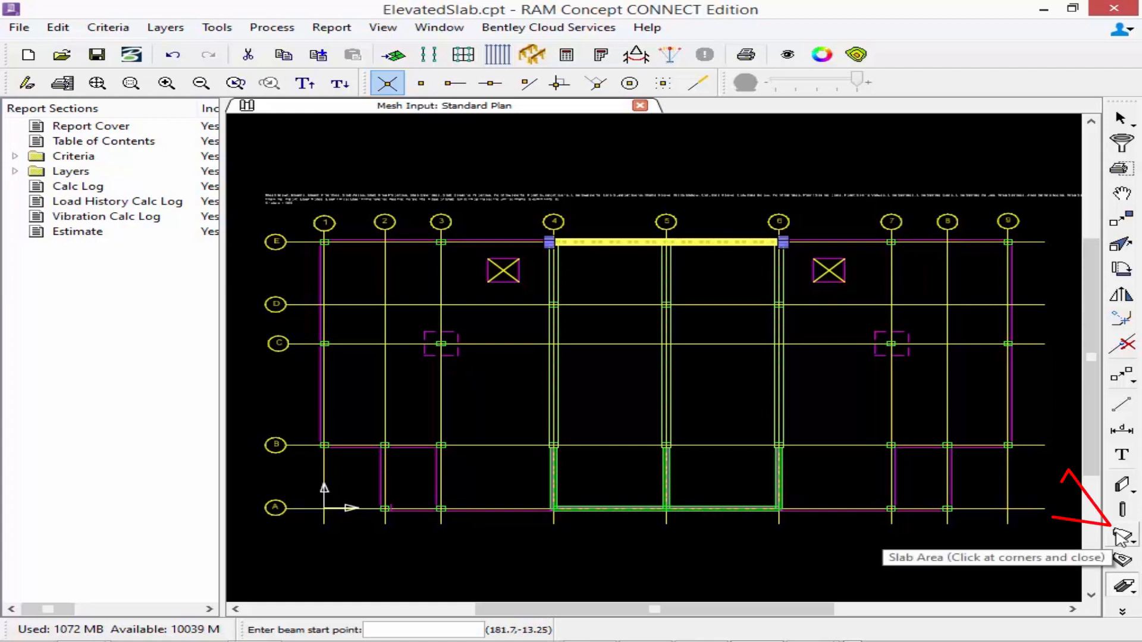
click(1122, 537)
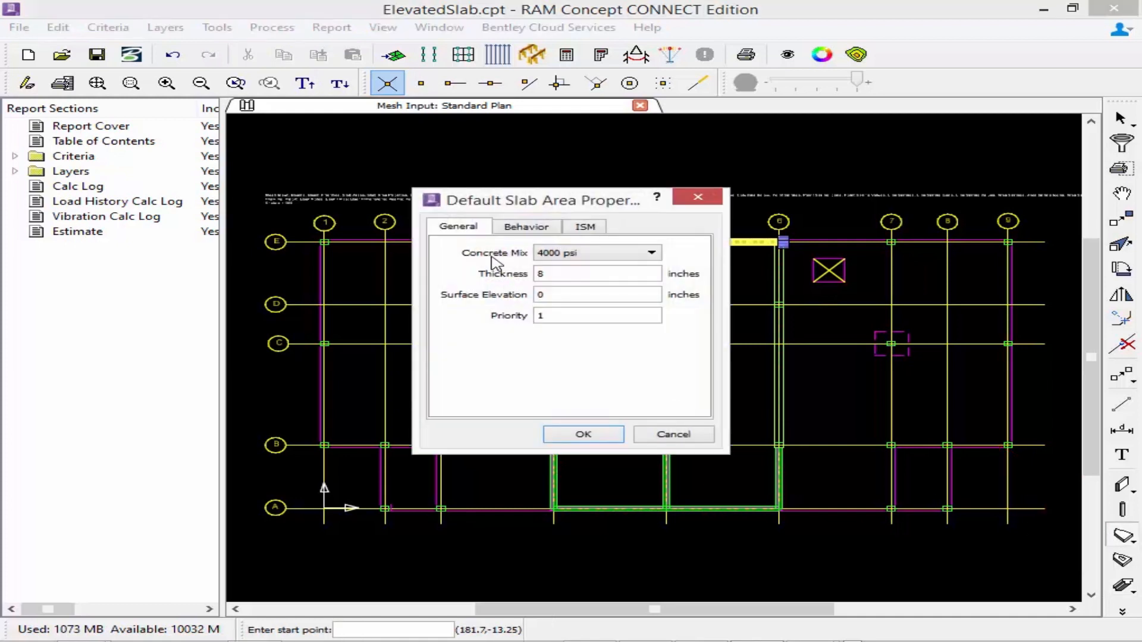
click(597, 274)
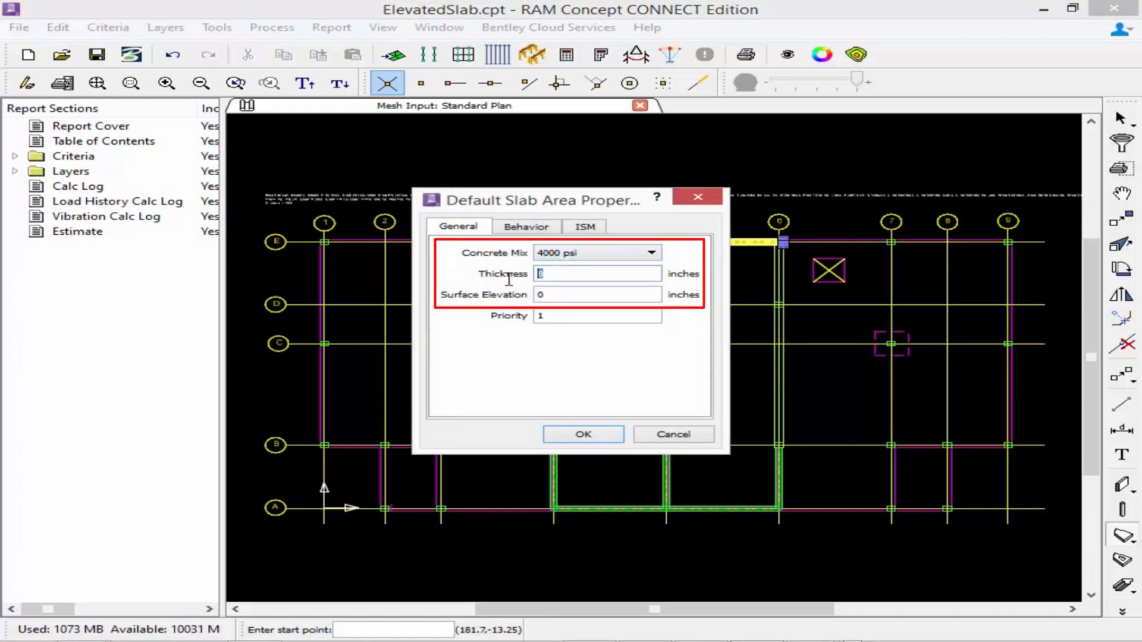
text(12)
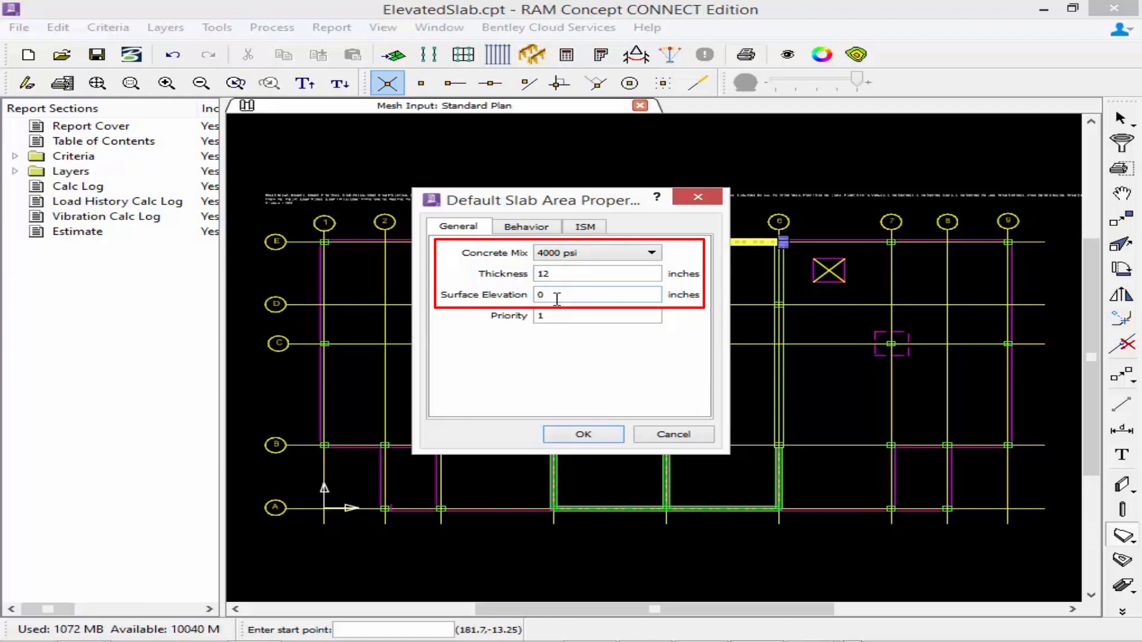
Step: Review slab elevation 0, priority 1 and the two-way slab behavior settings
click(597, 294)
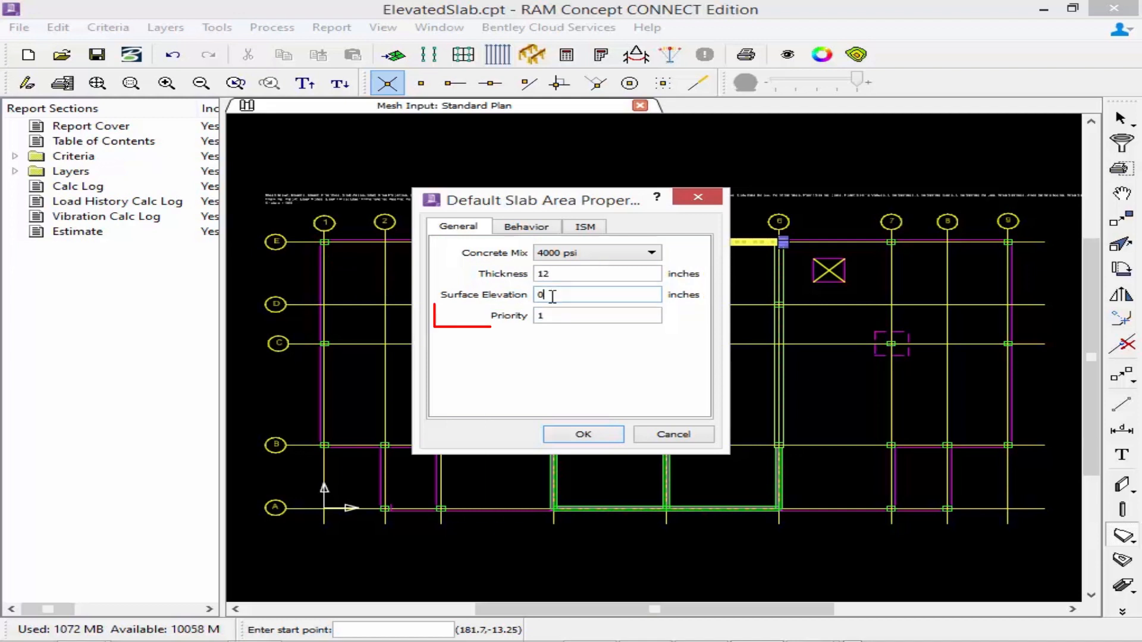
click(596, 315)
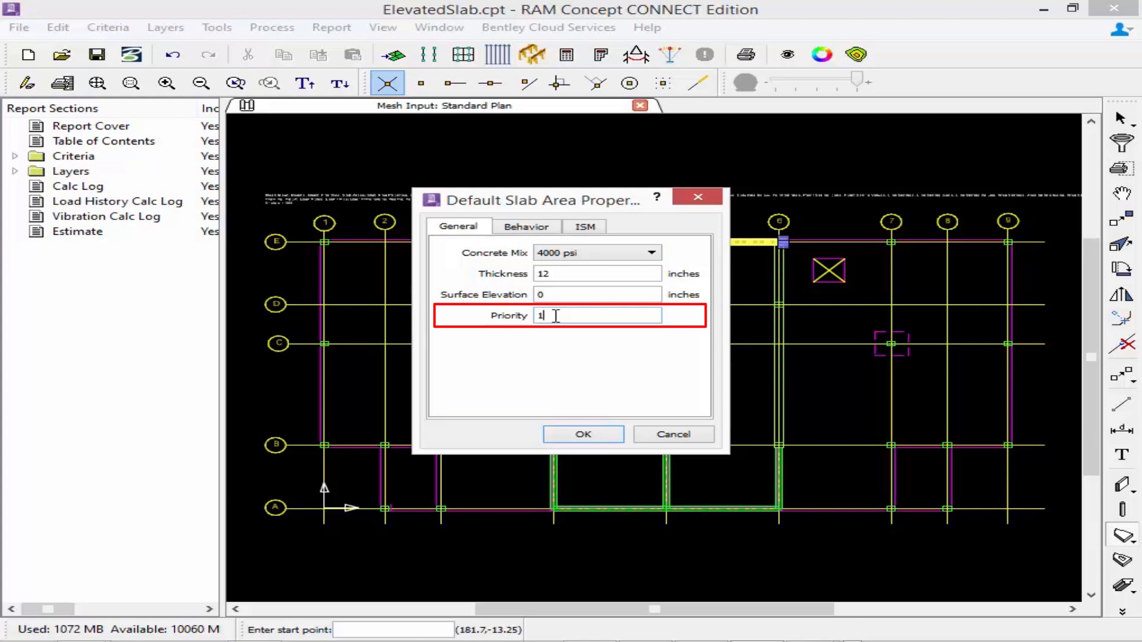
mouse_move(366, 283)
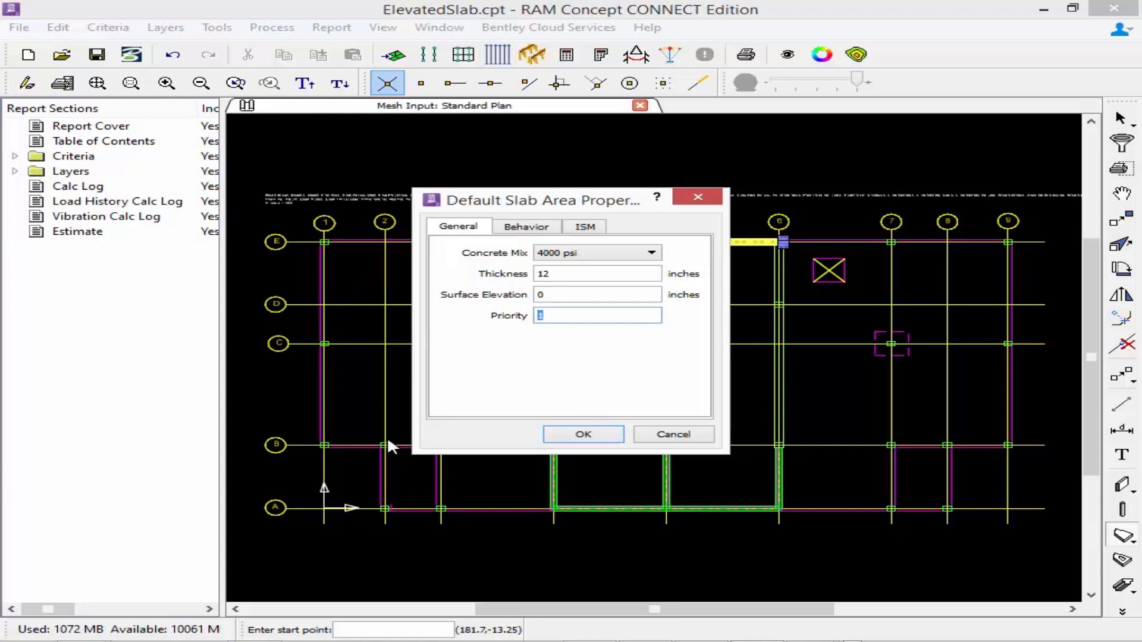
mouse_move(429, 467)
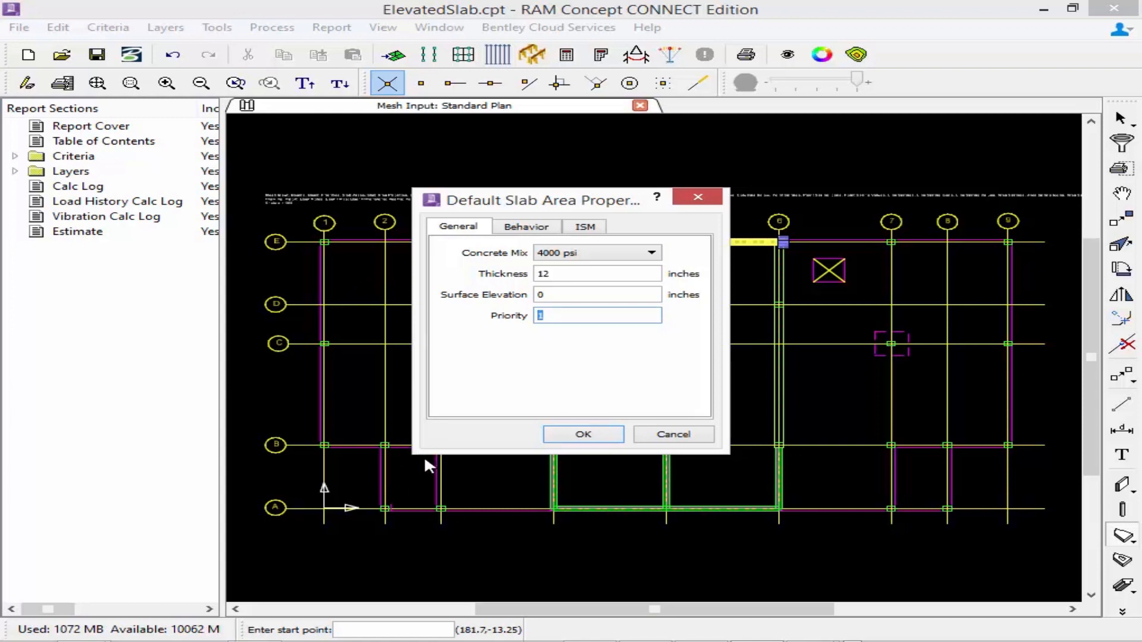
mouse_move(487, 387)
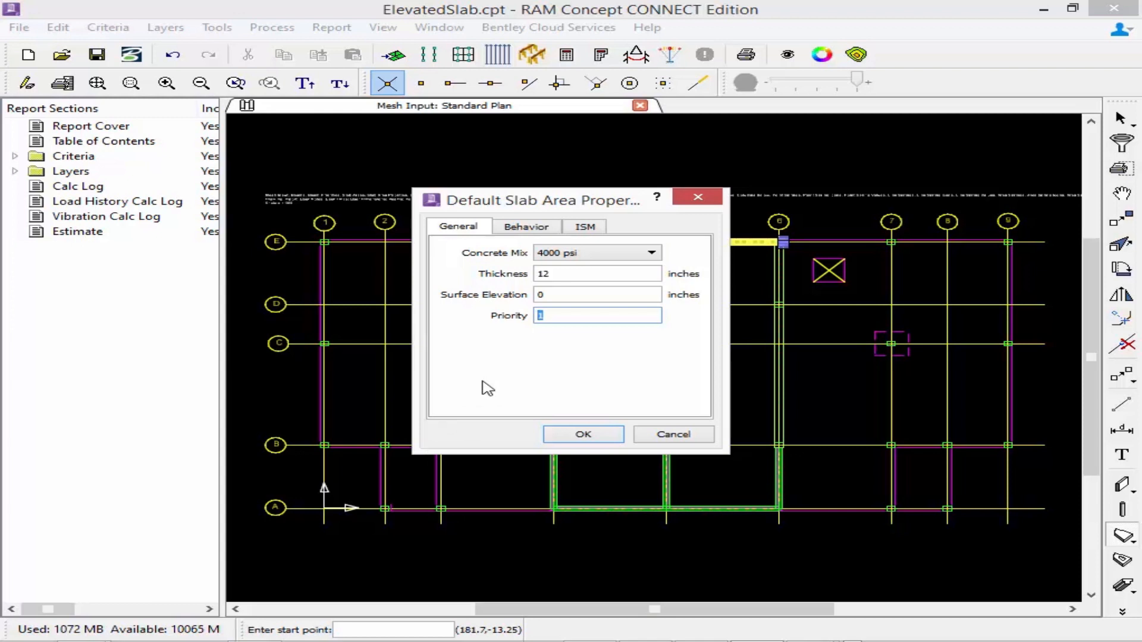
click(526, 226)
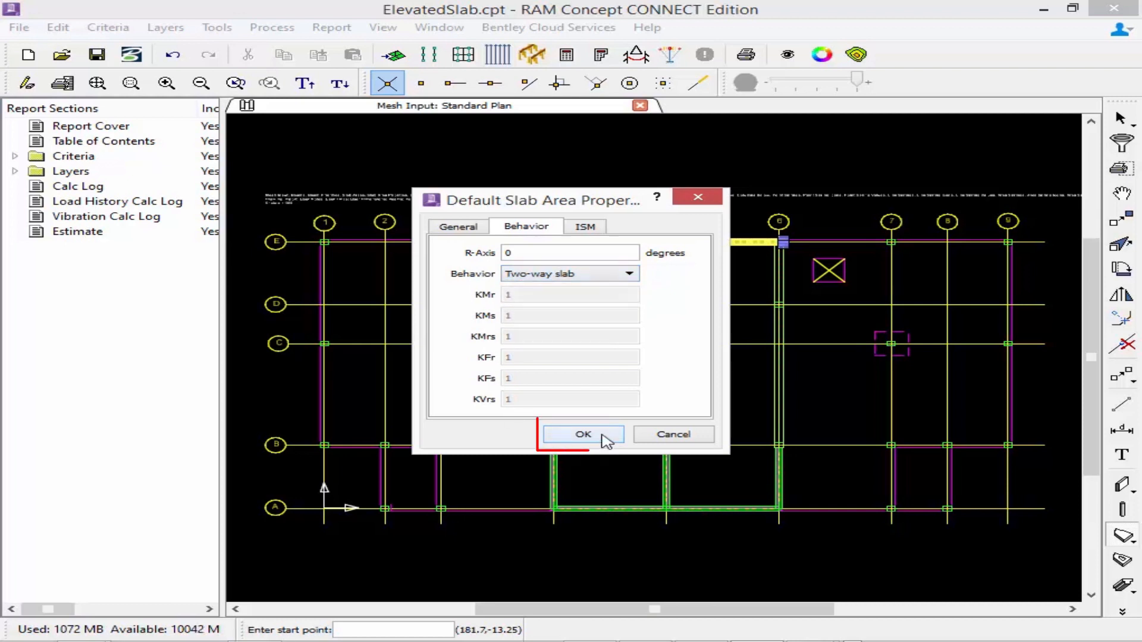
Step: Draw the main slab area polygon around the floor plate from grid E/1, fixing a misplaced point
click(582, 434)
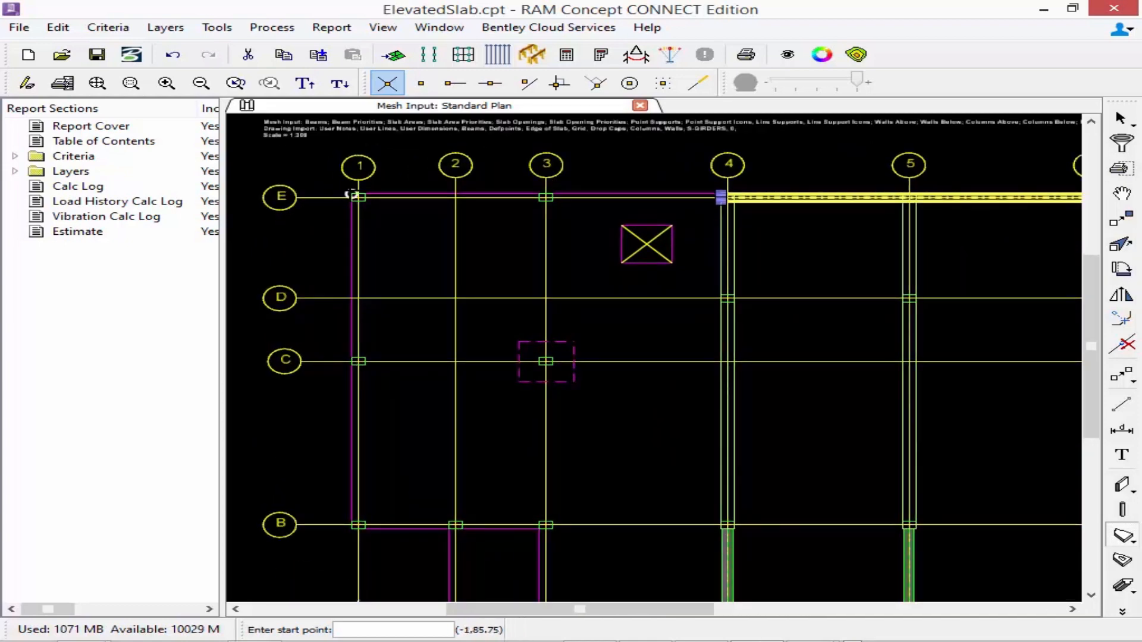
click(387, 82)
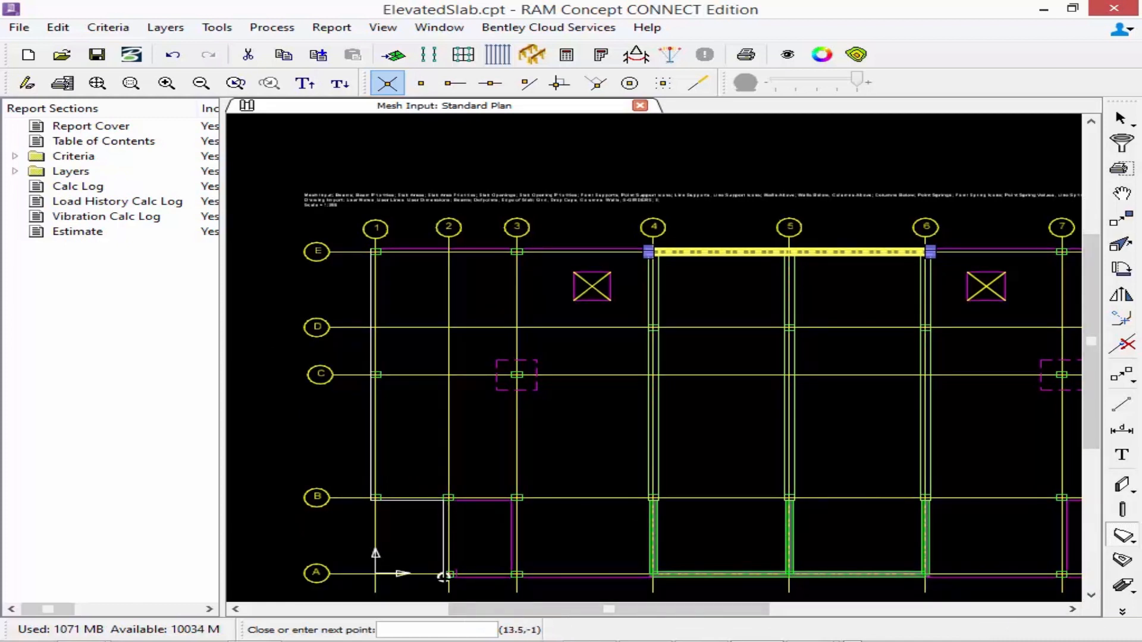
scroll(right, 3)
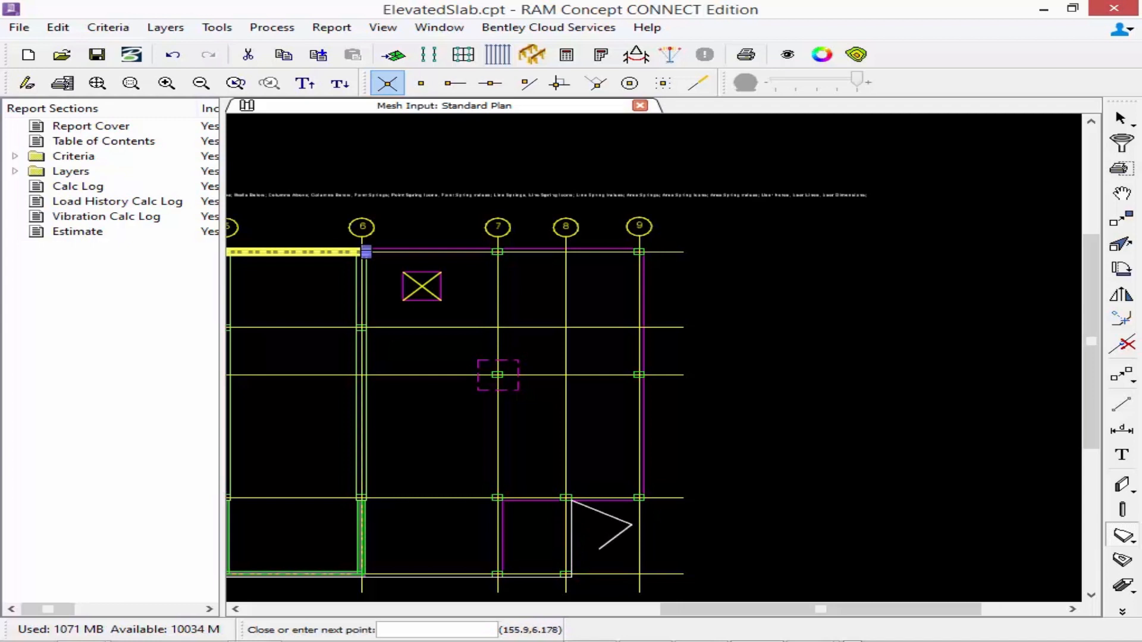
mouse_move(717, 557)
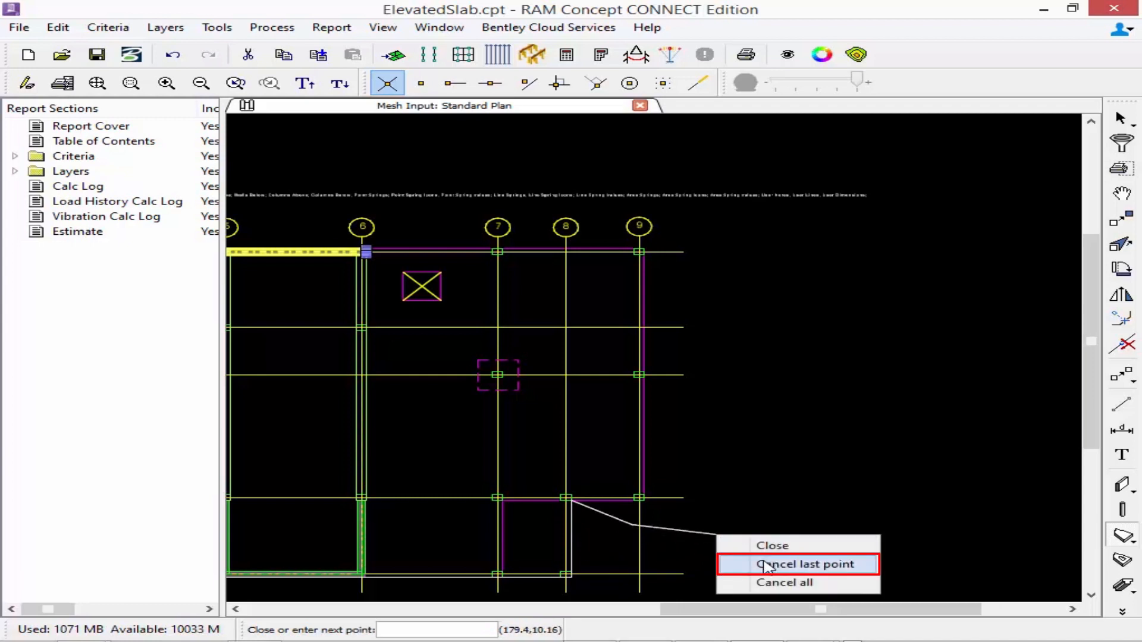
click(798, 564)
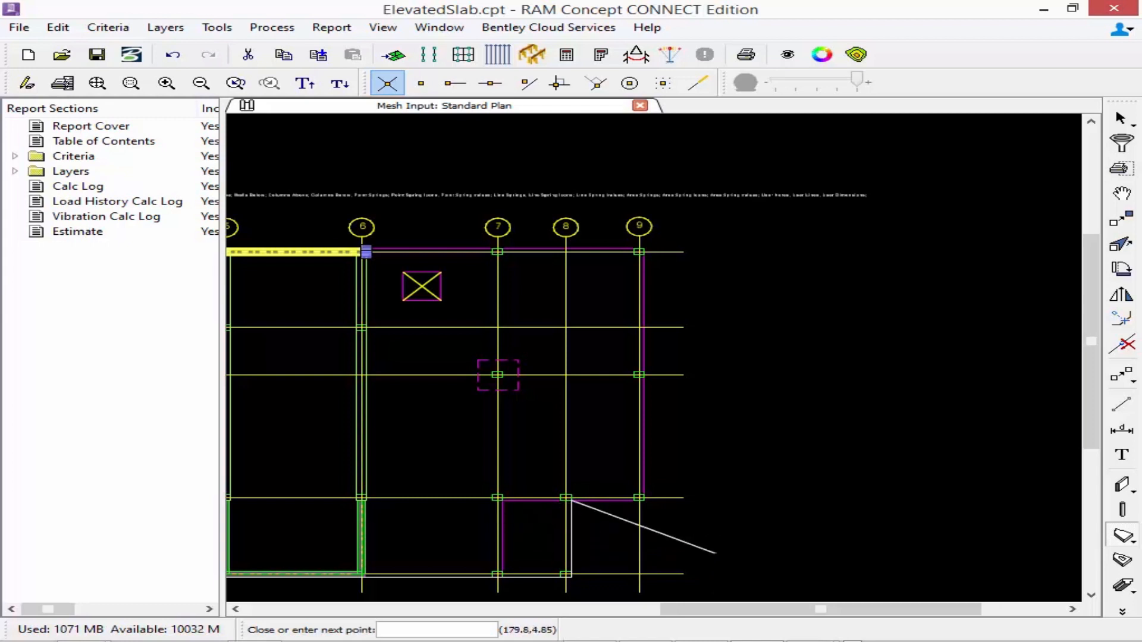
mouse_move(642, 498)
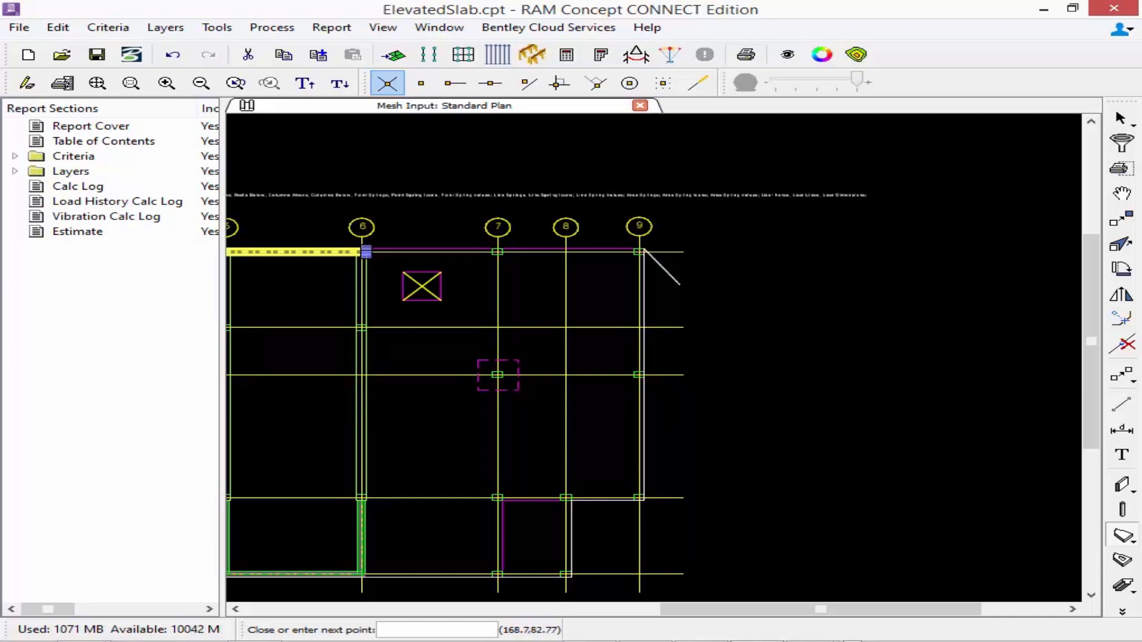
scroll(left, 3)
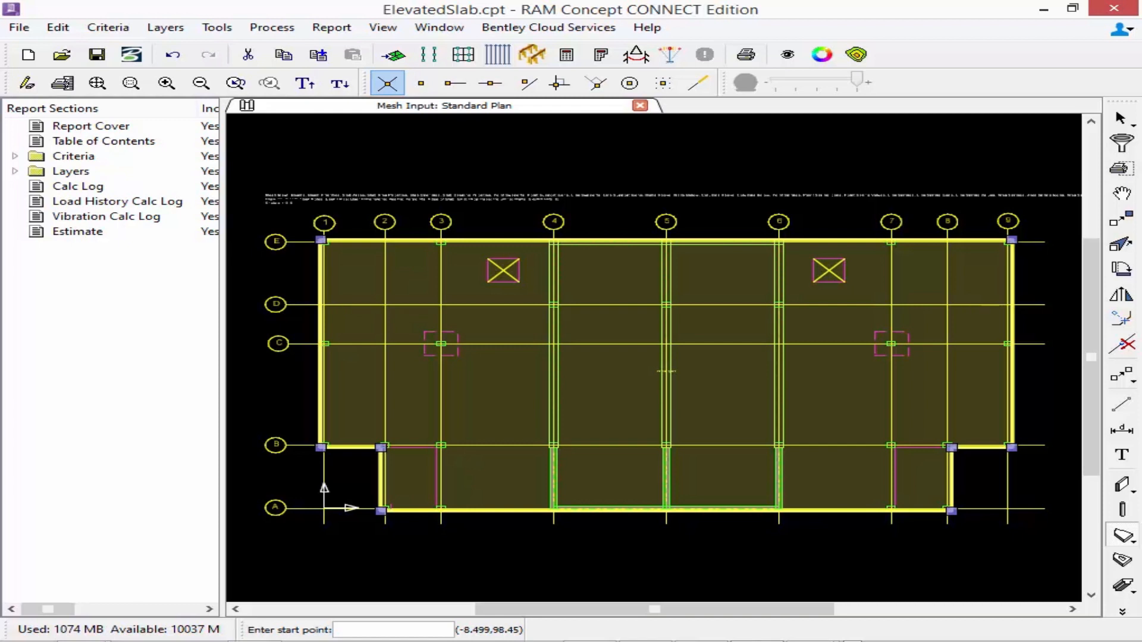
mouse_move(796, 505)
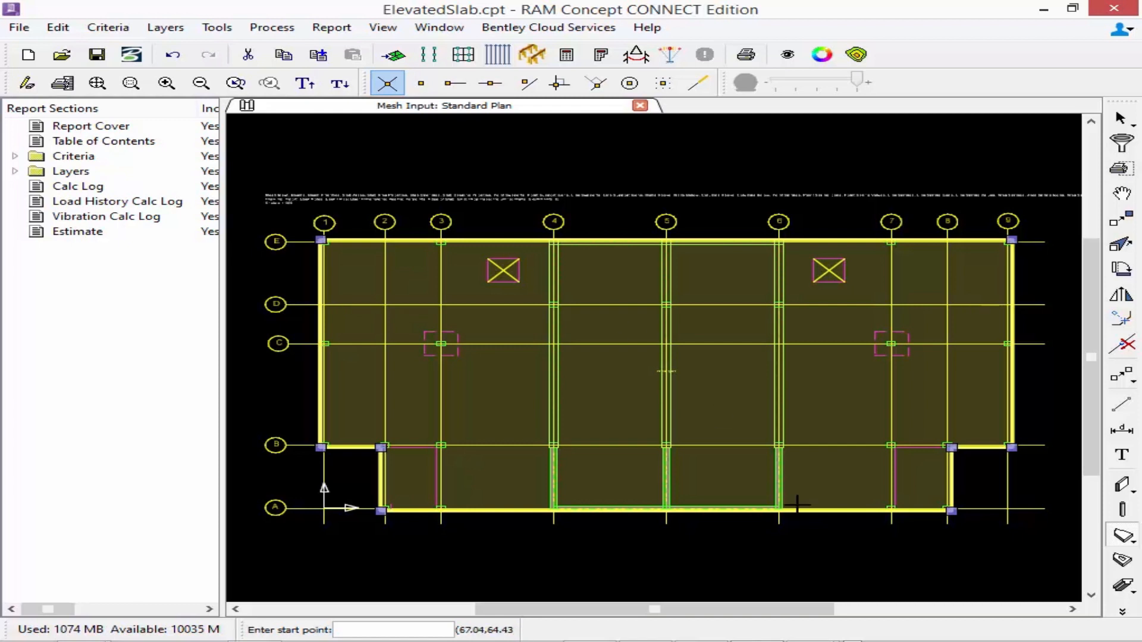
mouse_move(1122, 538)
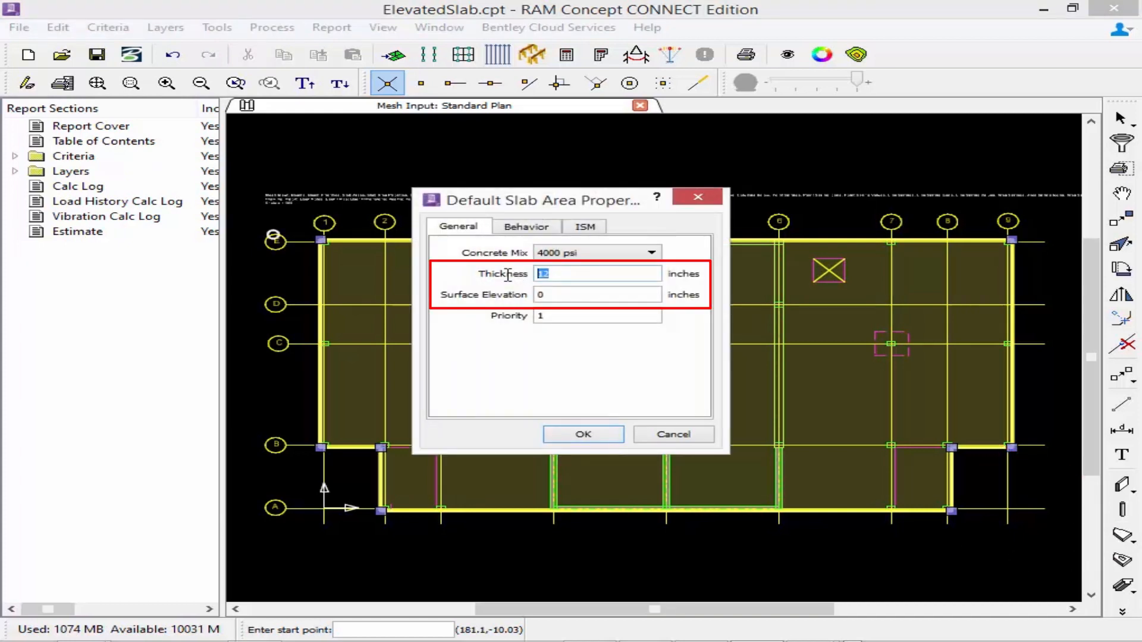
Step: Enter slab defaults: thickness 10 in, surface elevation -2 in, priority 2
text(10)
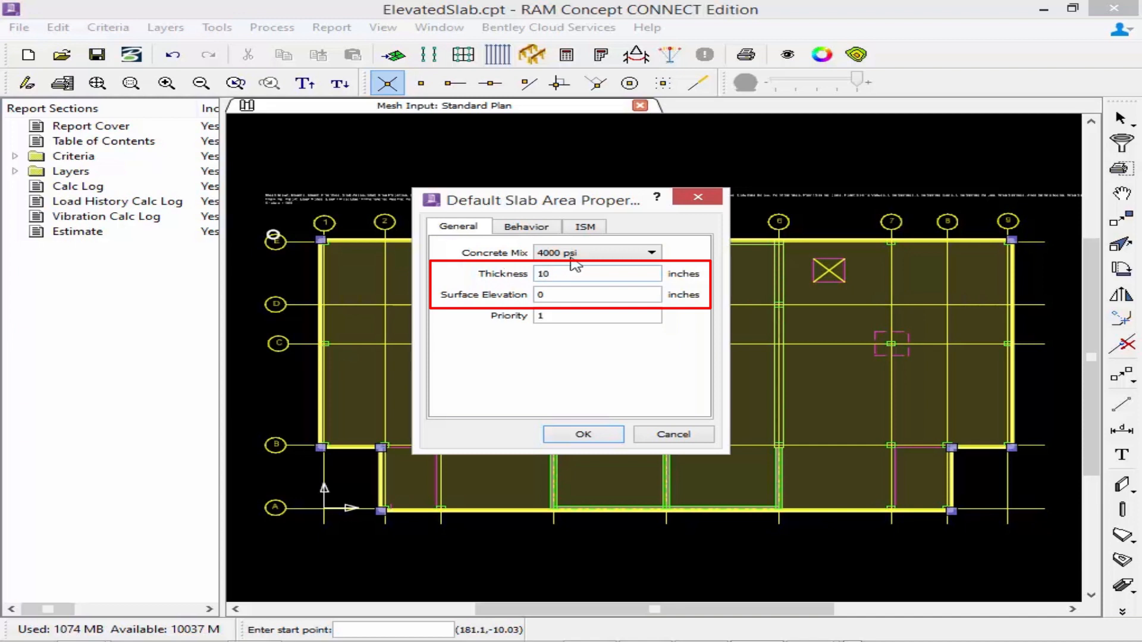
click(596, 294)
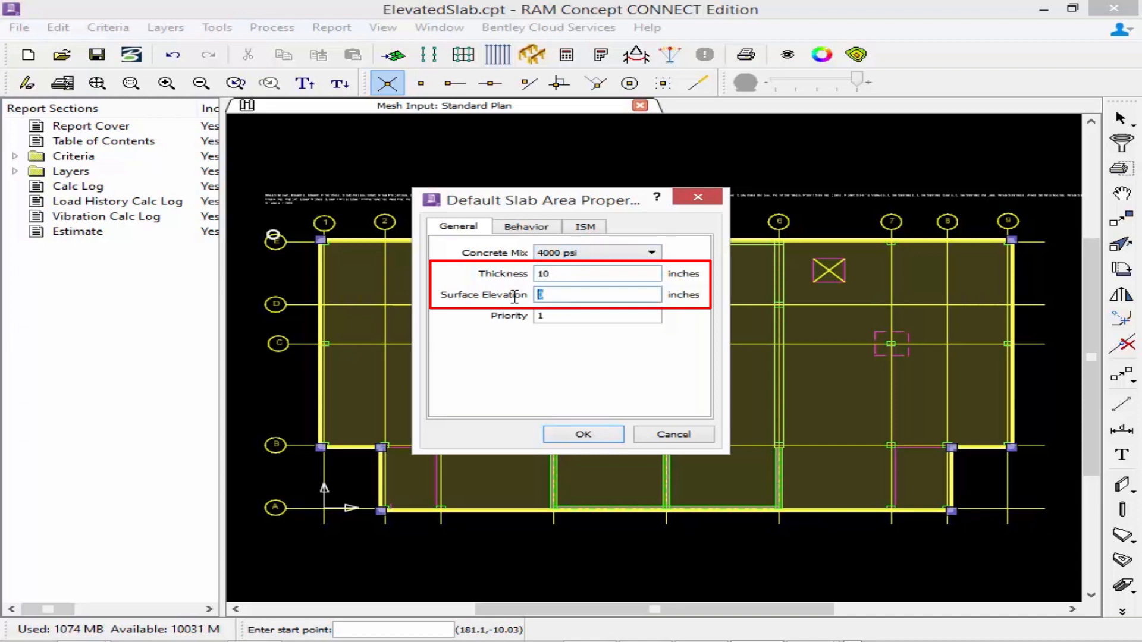
text(-2)
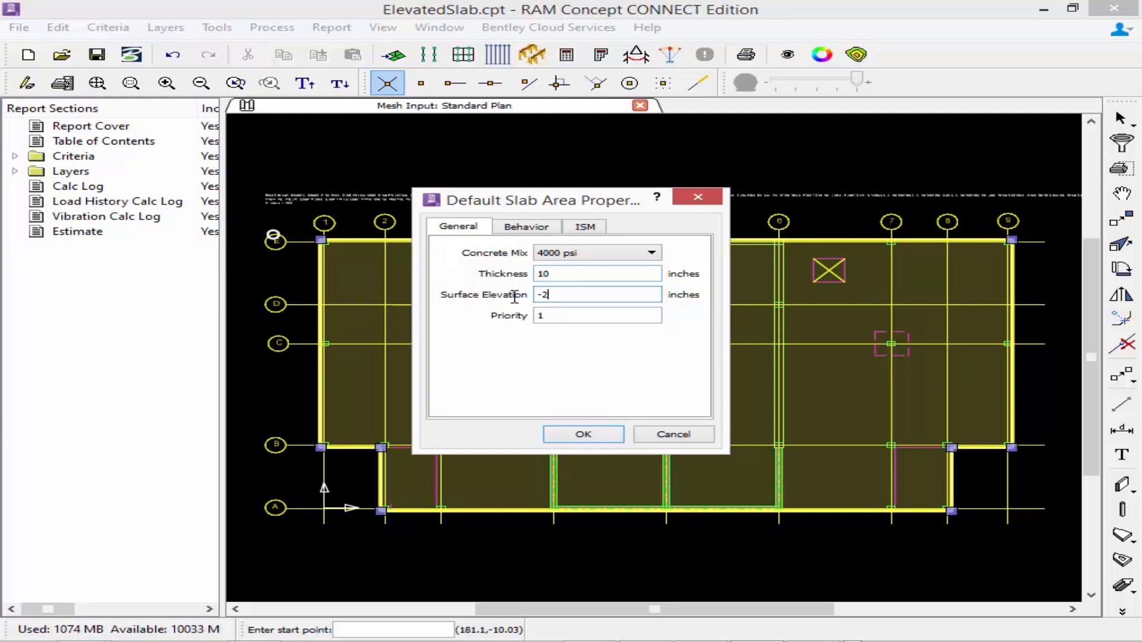
mouse_move(582, 435)
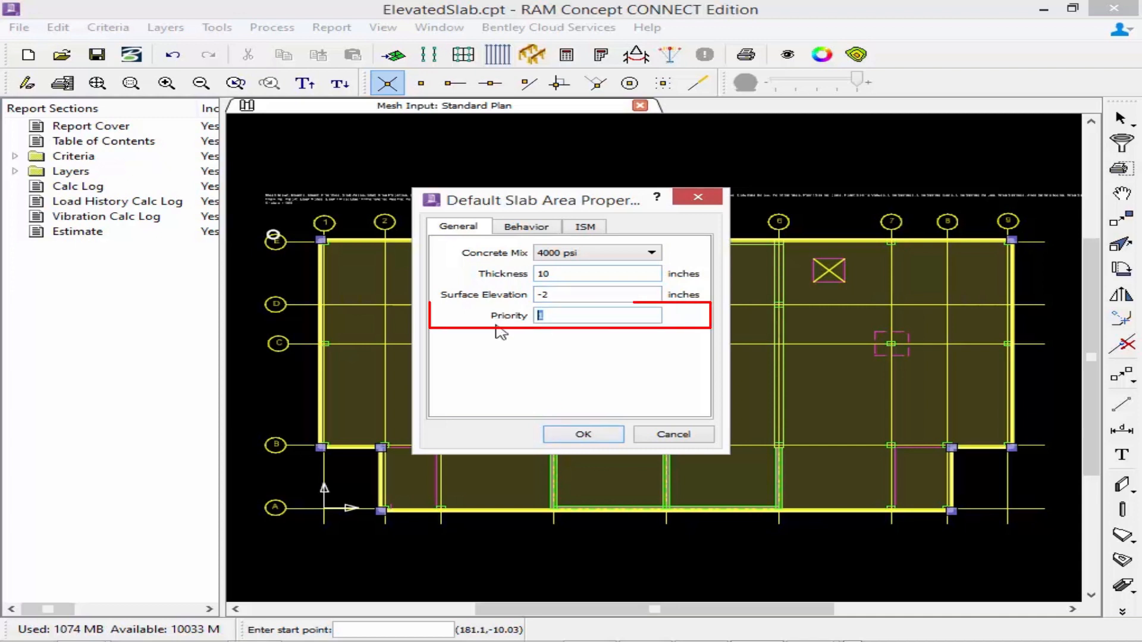
text(2)
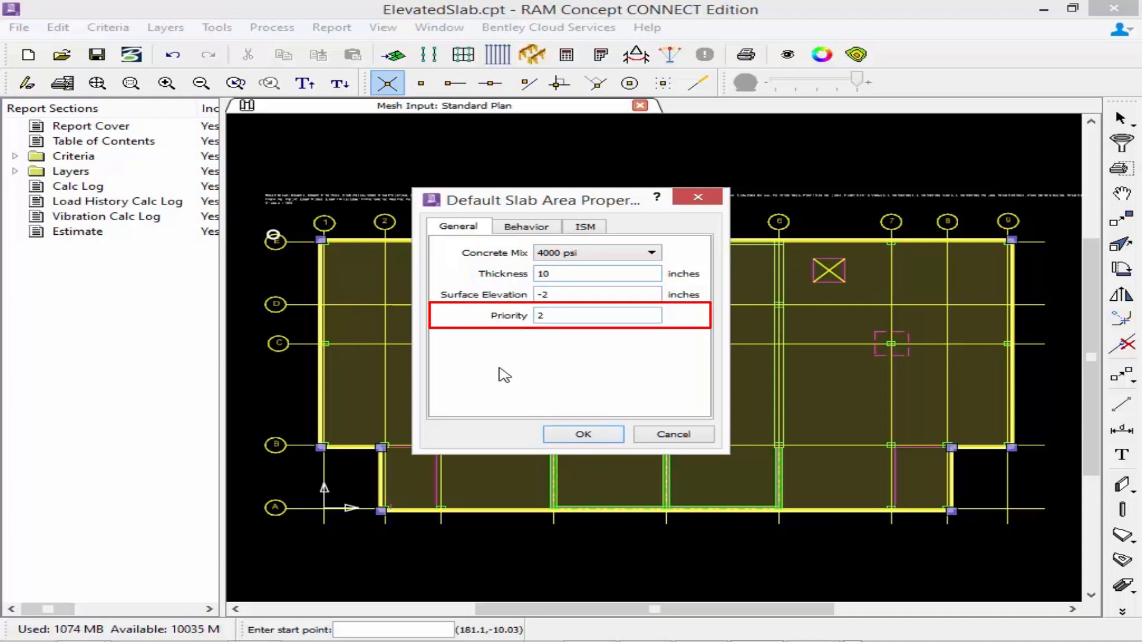
mouse_move(502, 360)
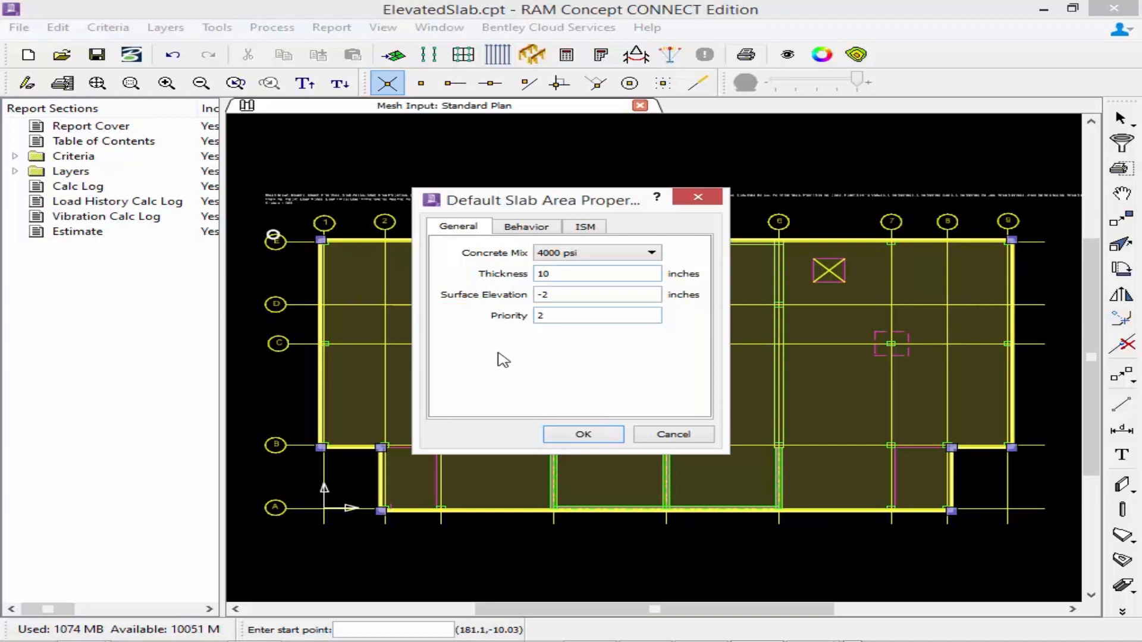
click(598, 316)
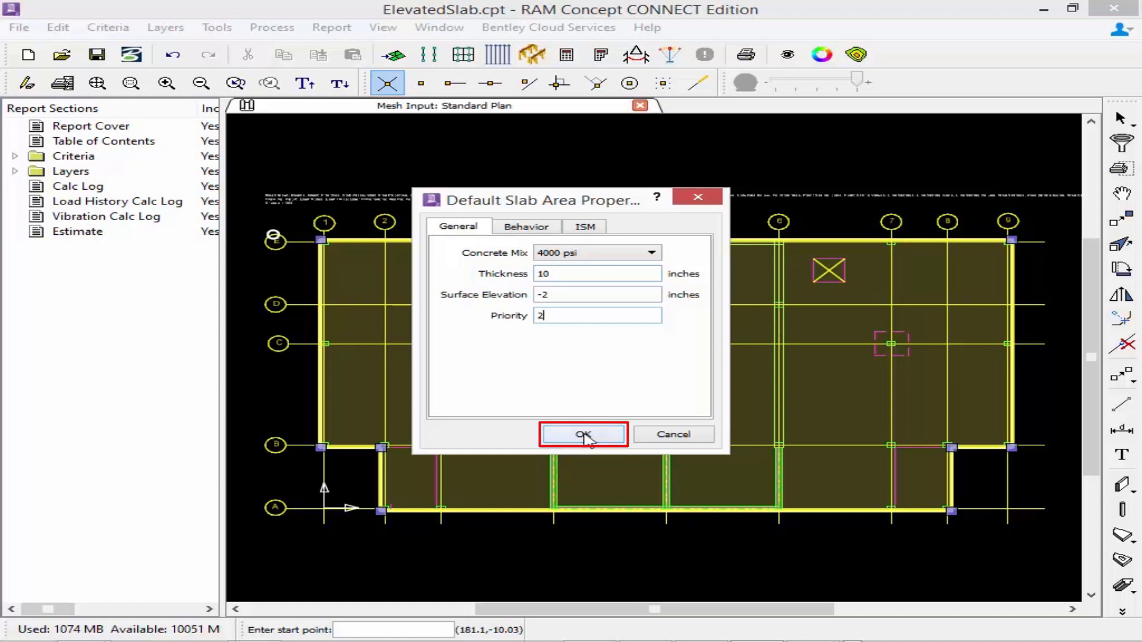
Step: Draw the two priority-2 depressed bays and enlarge fonts to read priority labels
click(583, 435)
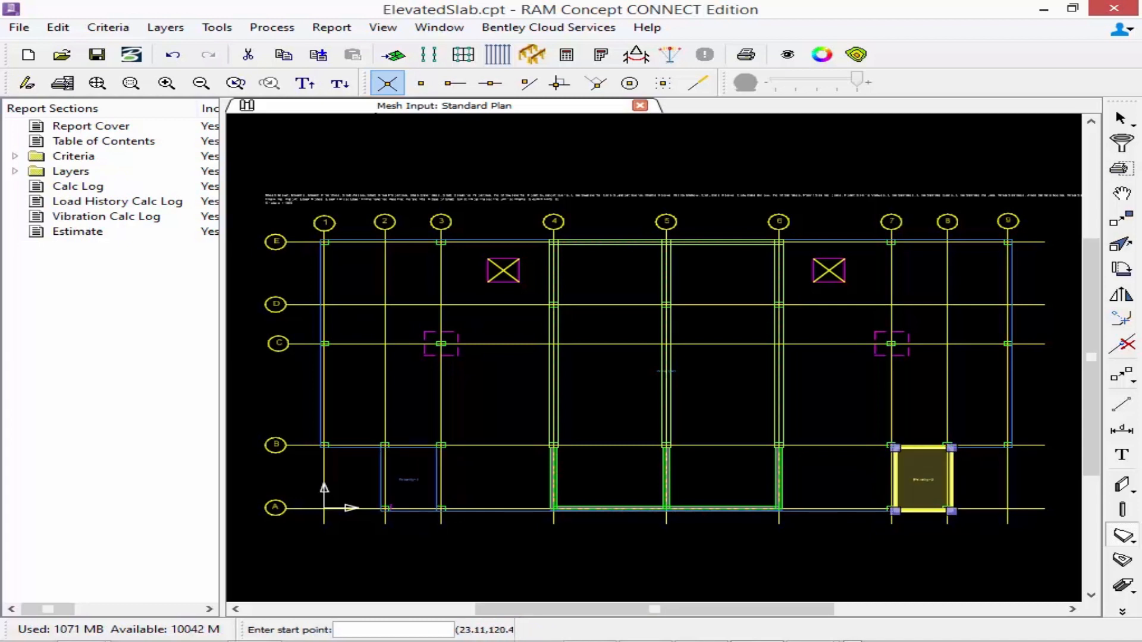
mouse_move(305, 82)
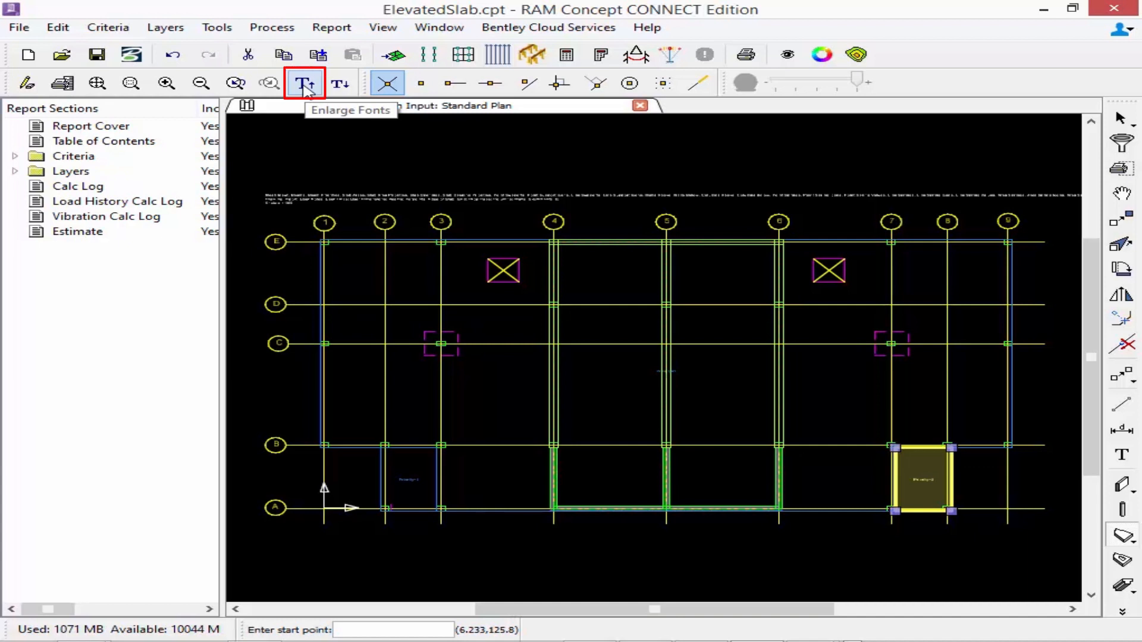
click(305, 82)
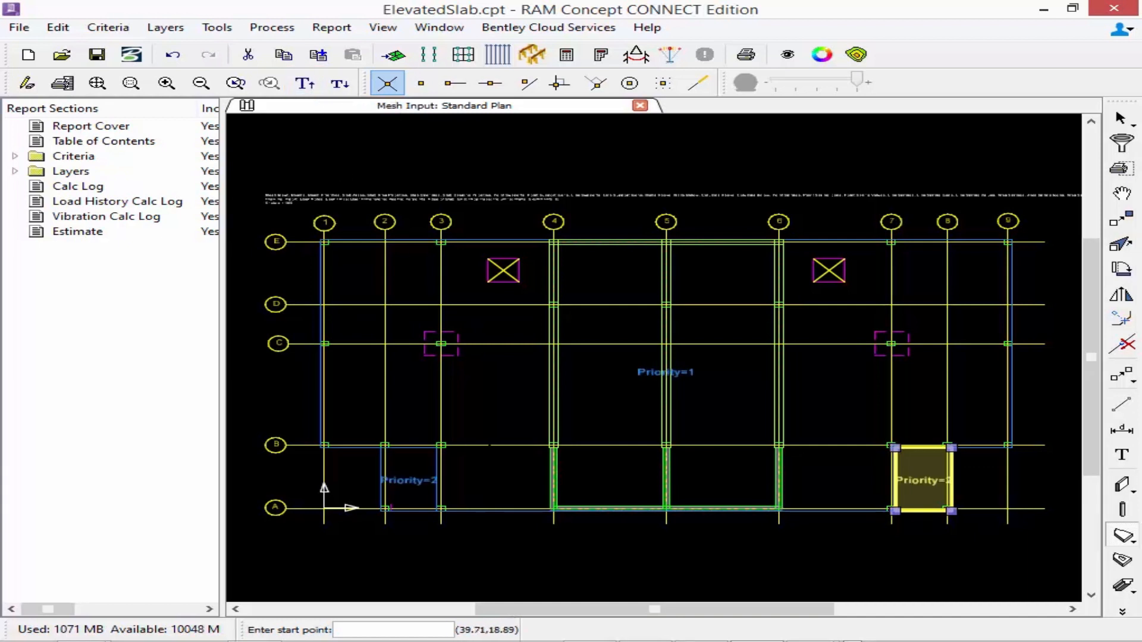
mouse_move(809, 447)
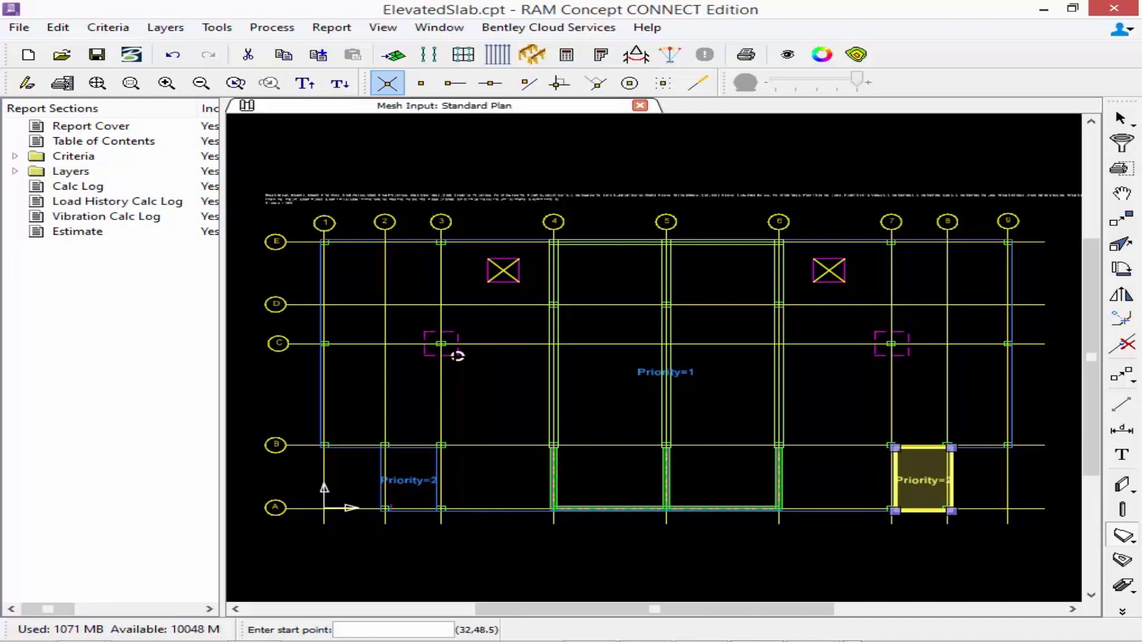
mouse_move(425, 355)
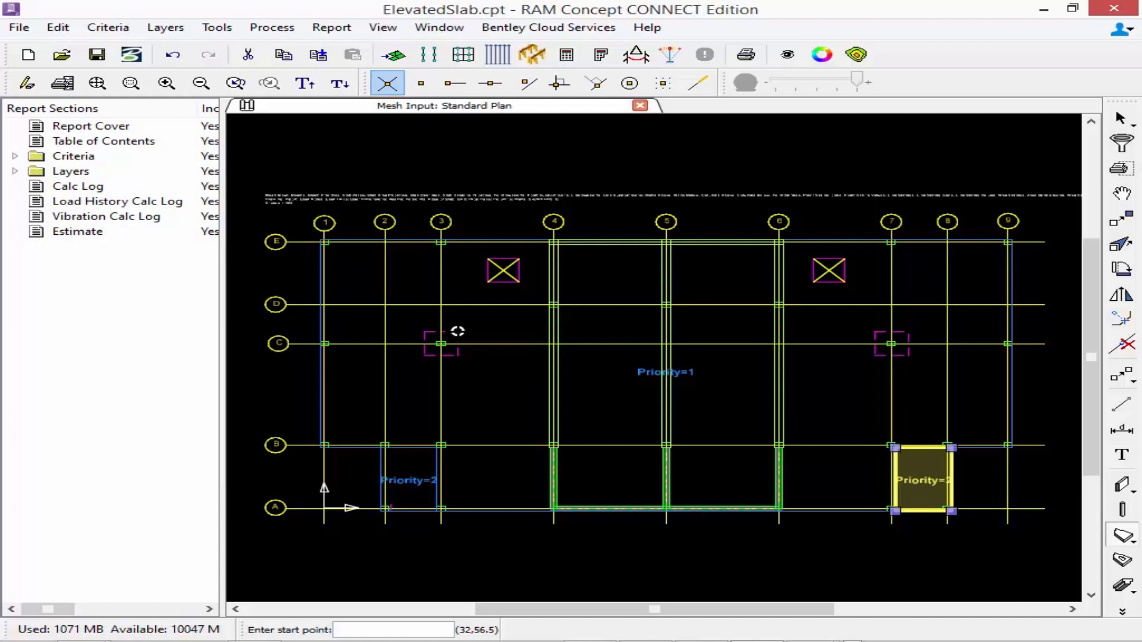
mouse_move(457, 332)
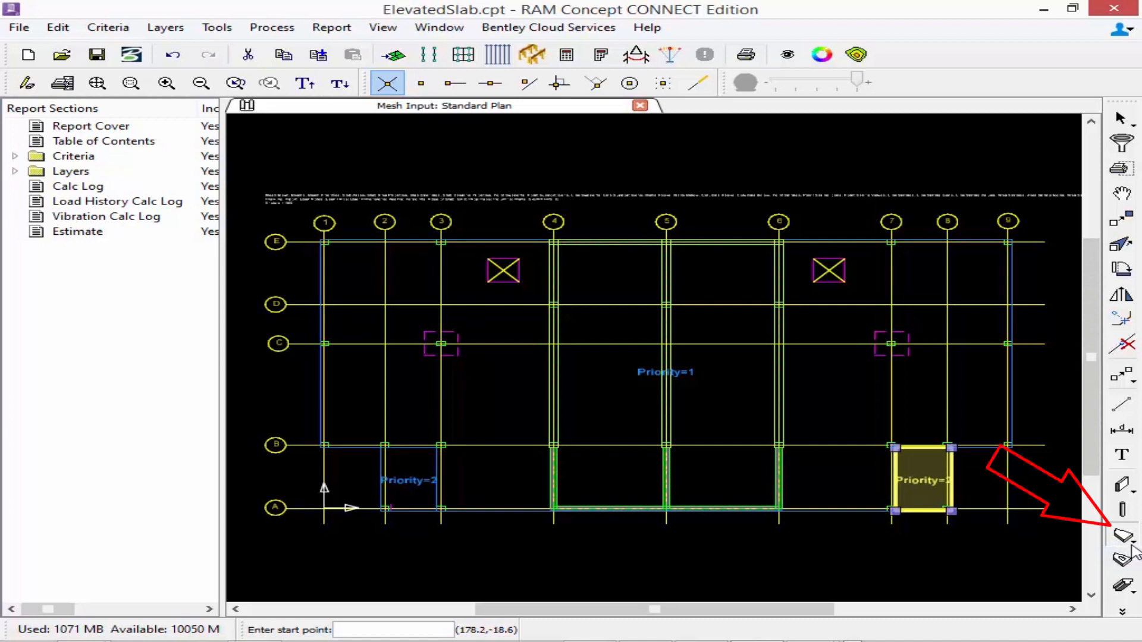
mouse_move(1122, 537)
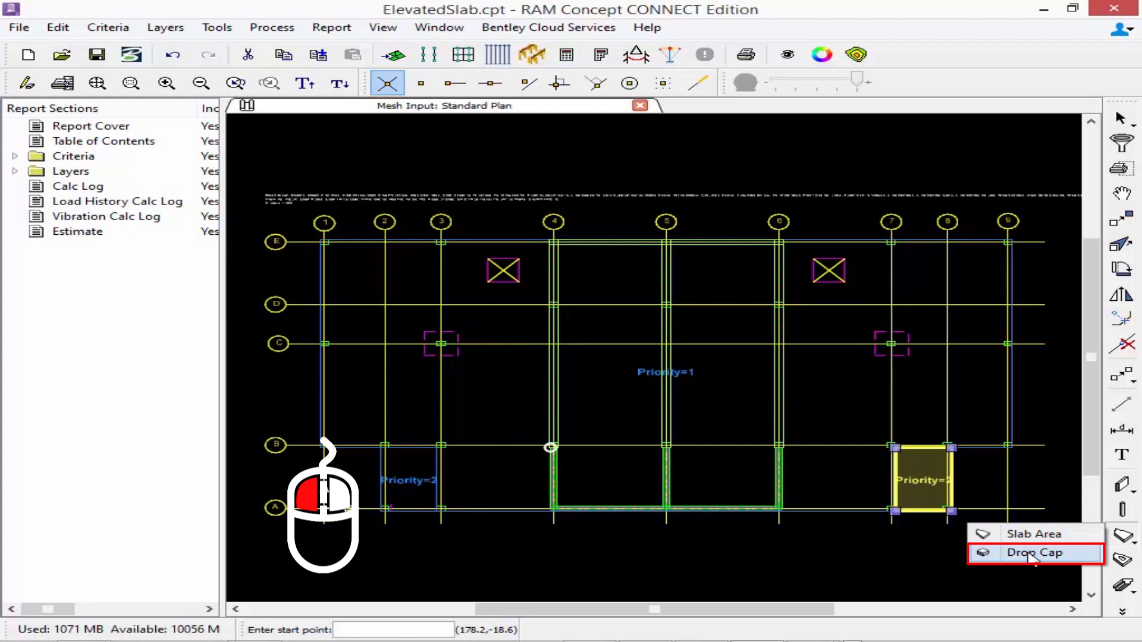
Step: Switch the slab flyout to the Drop Cap tool
click(1036, 552)
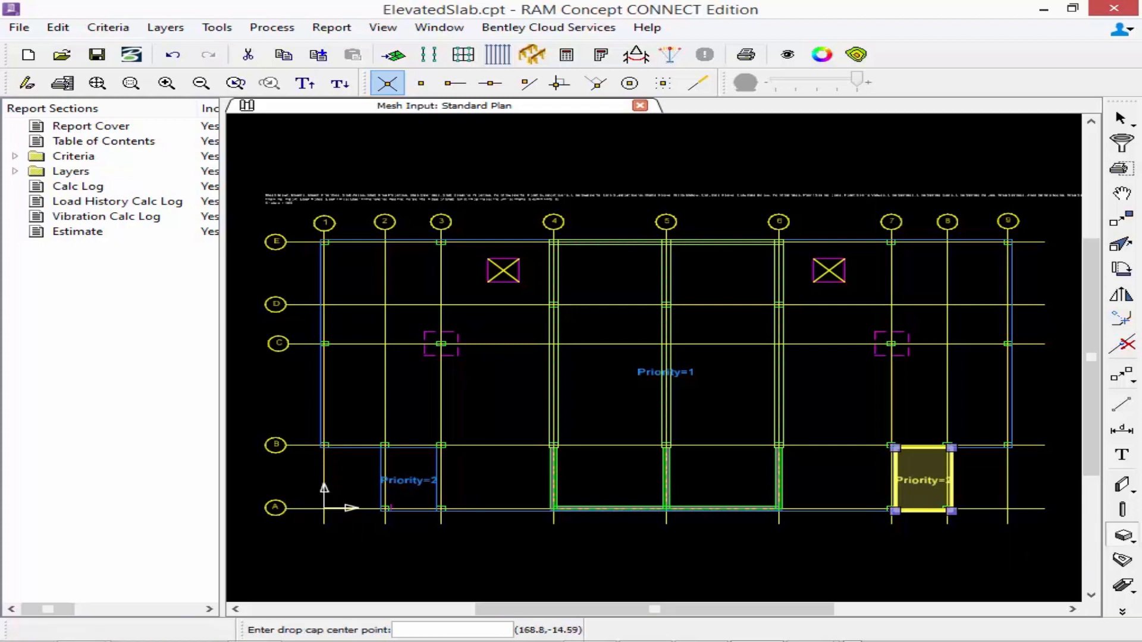
mouse_move(1122, 542)
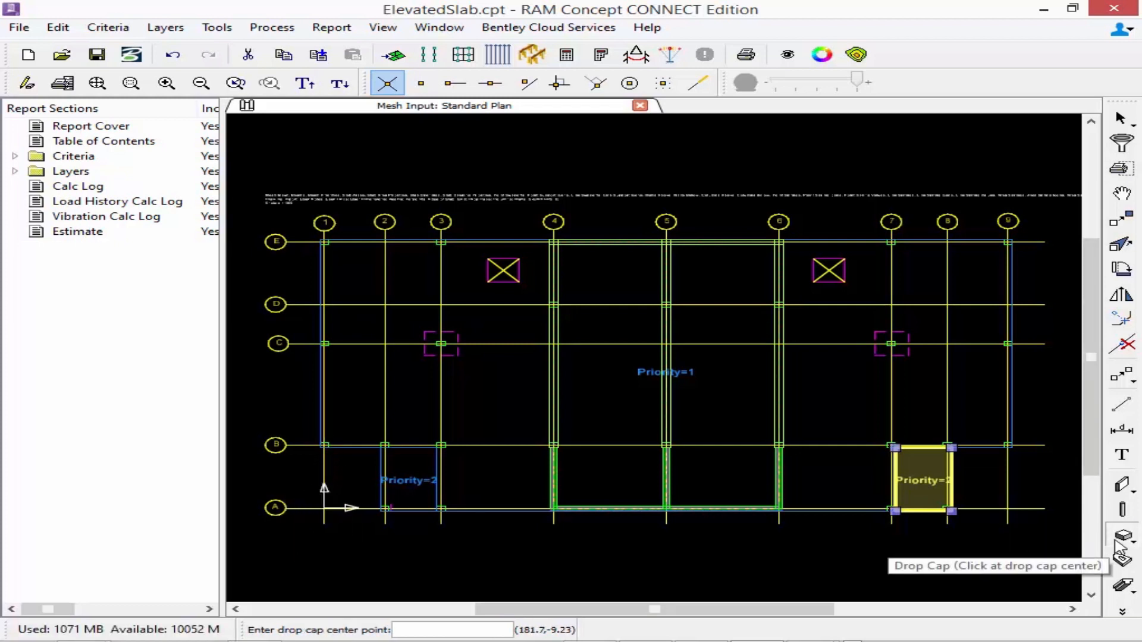
Step: Set slab area defaults to thickness 18 in, surface elevation 0, priority 3
click(1122, 537)
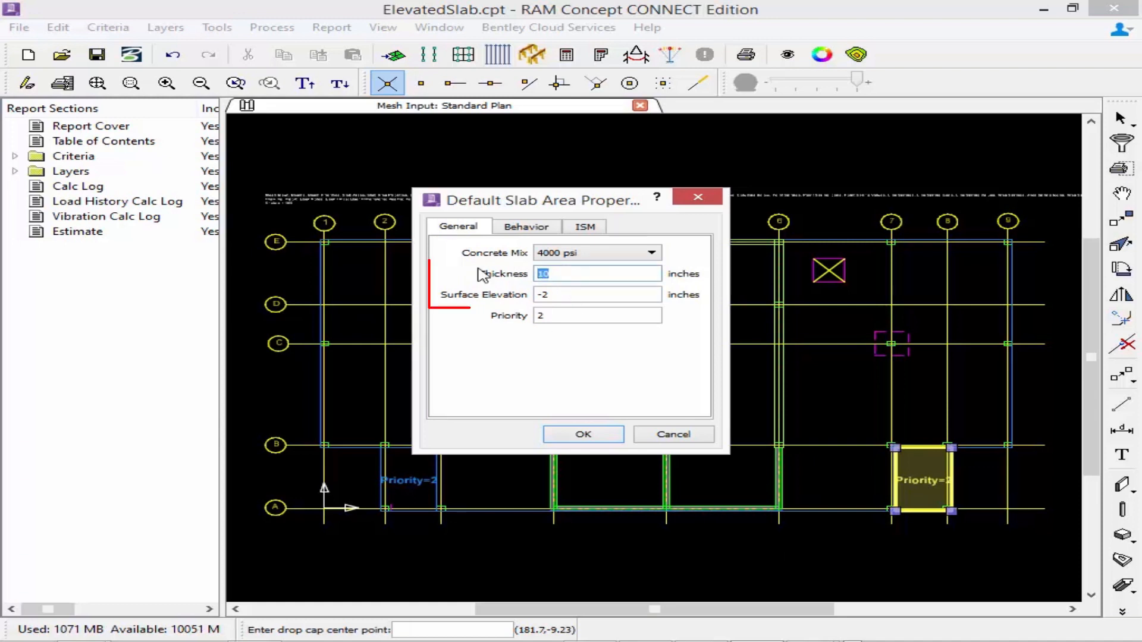
text(18)
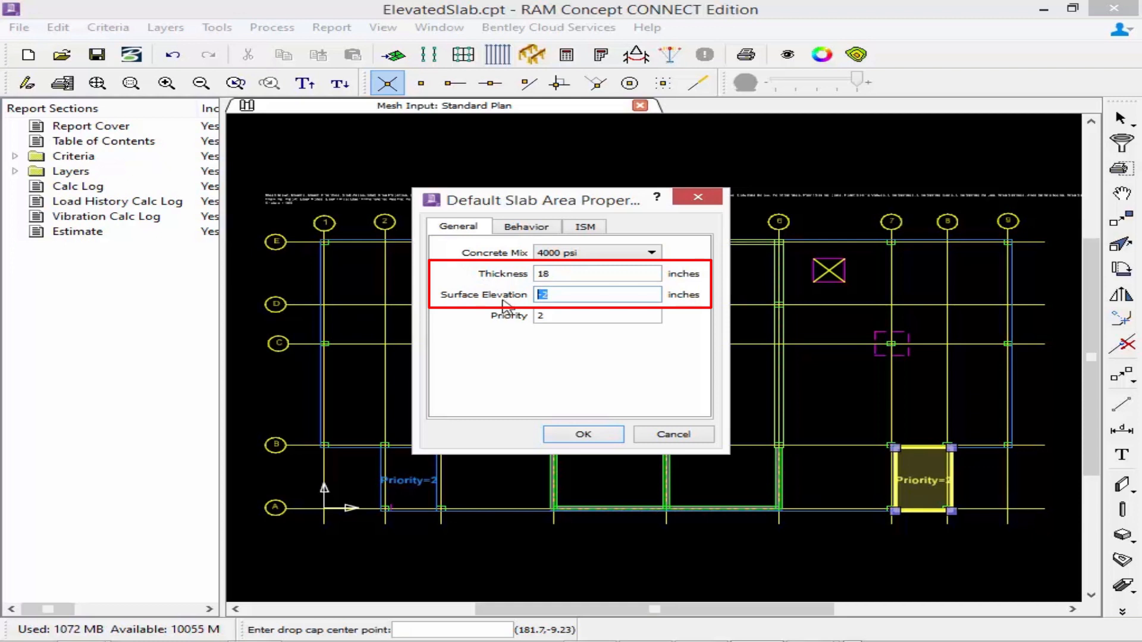
text(0)
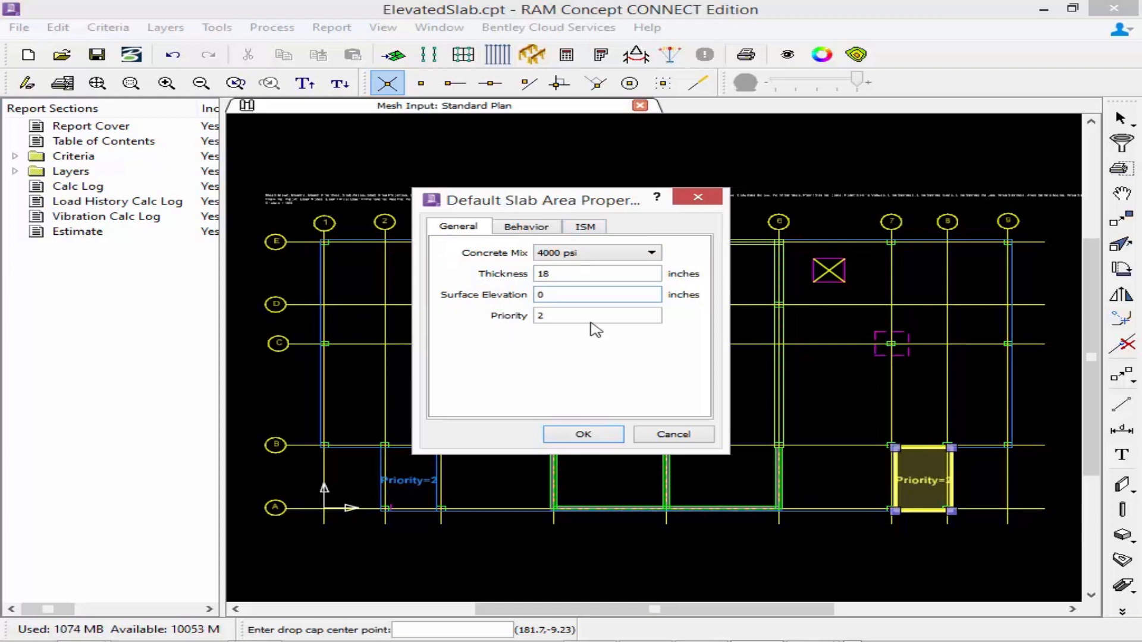
click(596, 294)
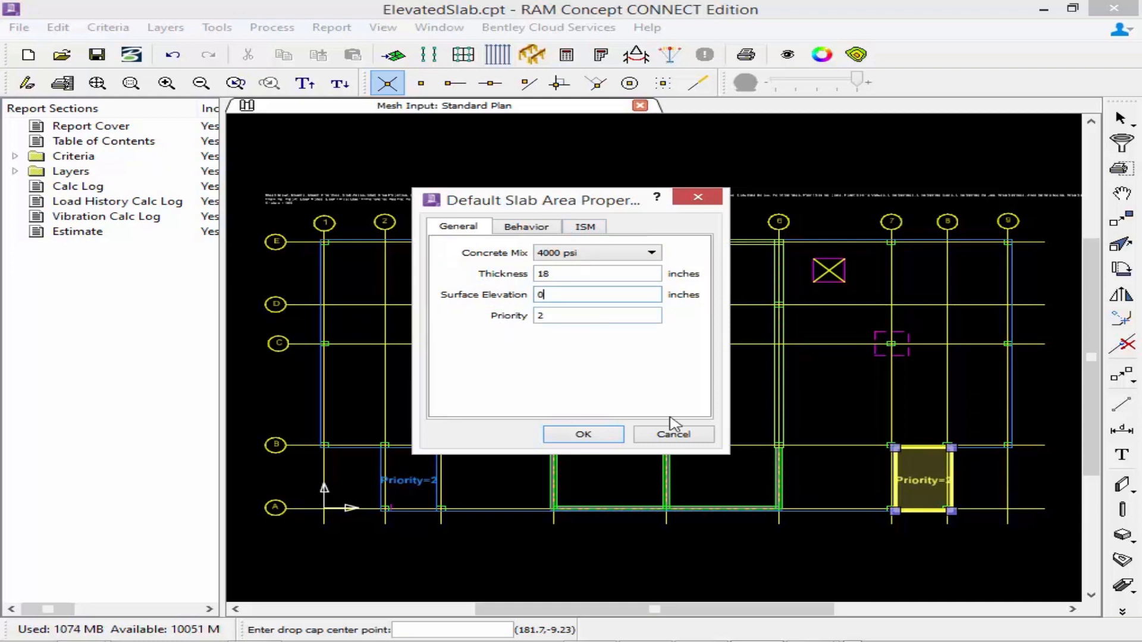
mouse_move(889, 440)
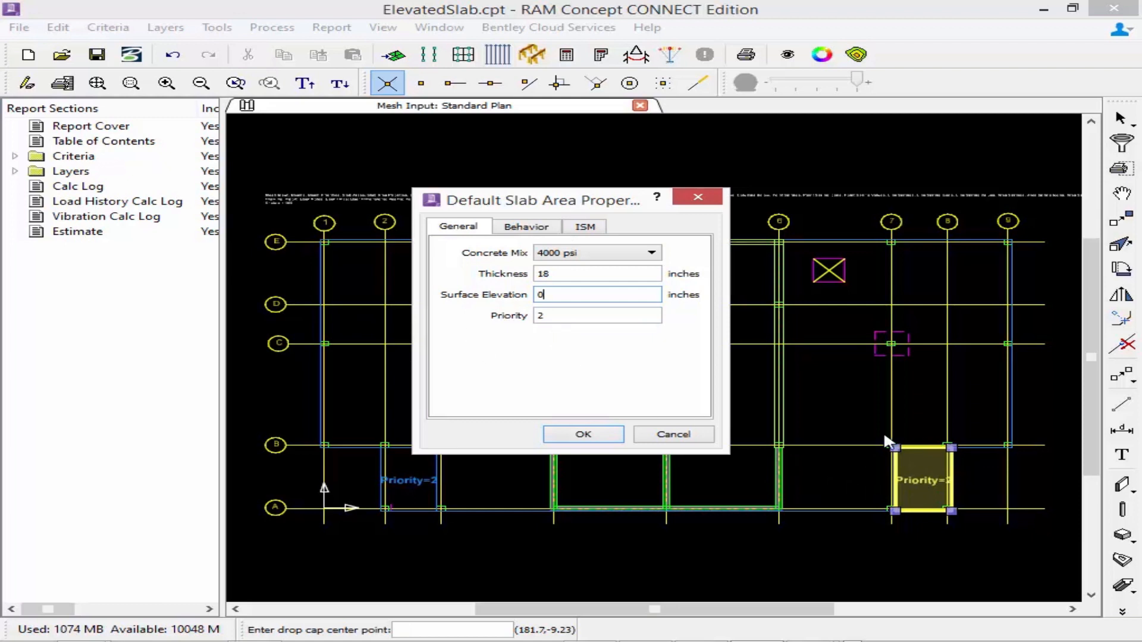
mouse_move(905, 488)
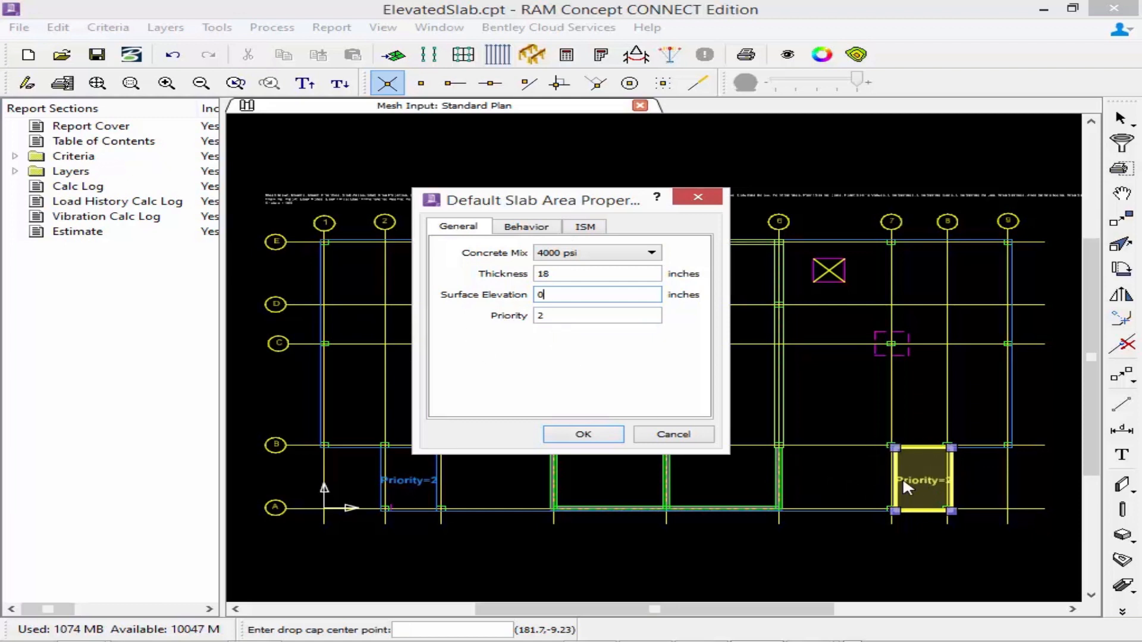
mouse_move(548, 333)
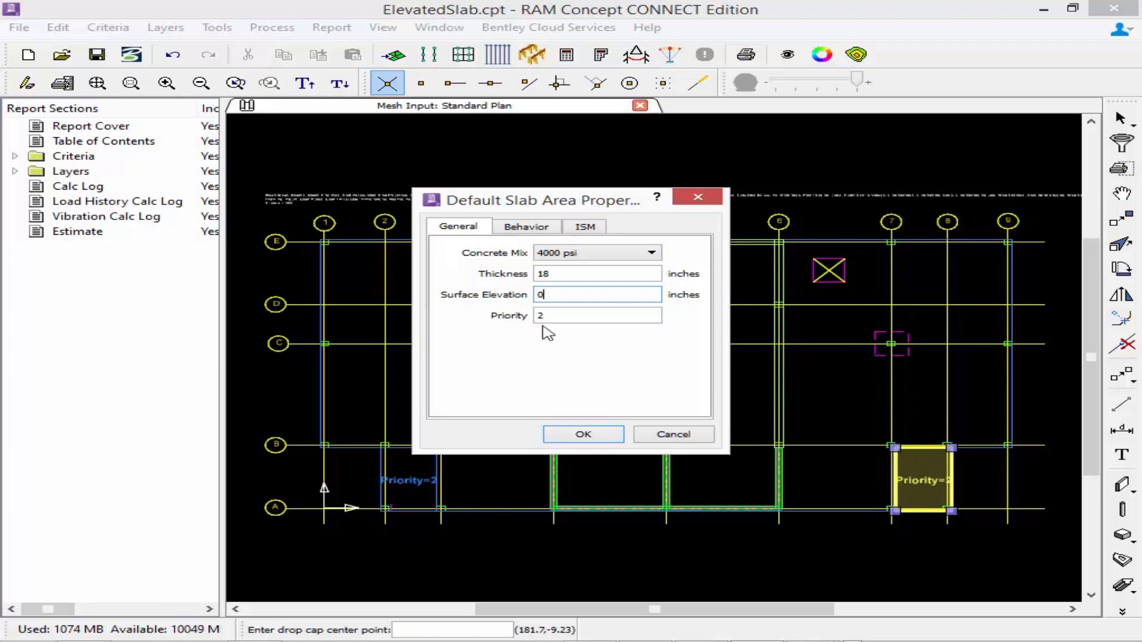
text(3)
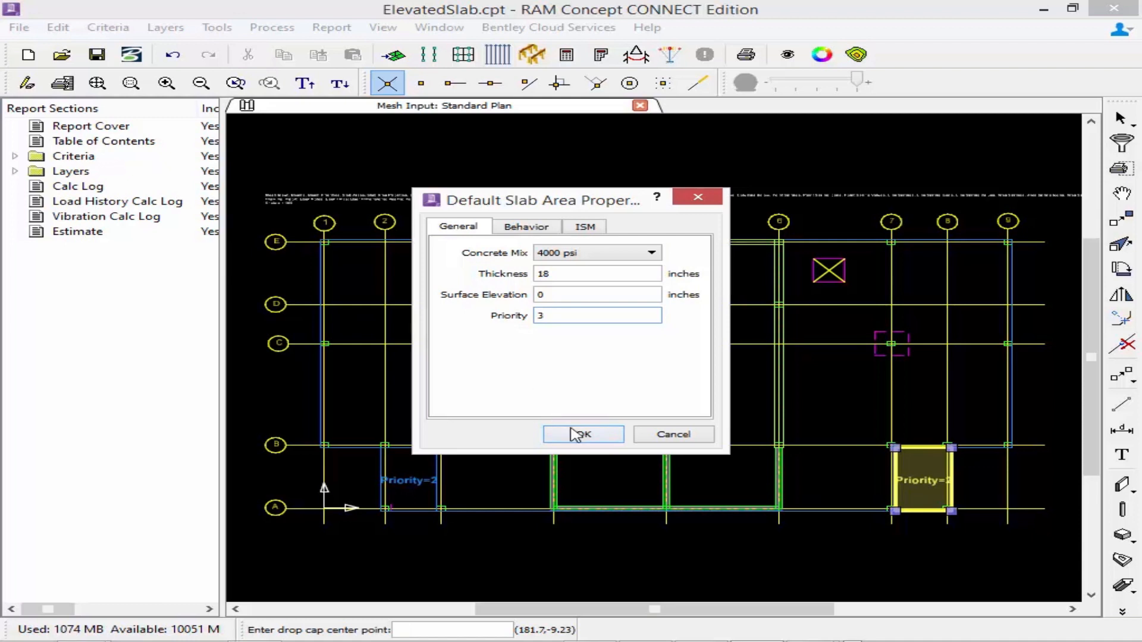
click(583, 435)
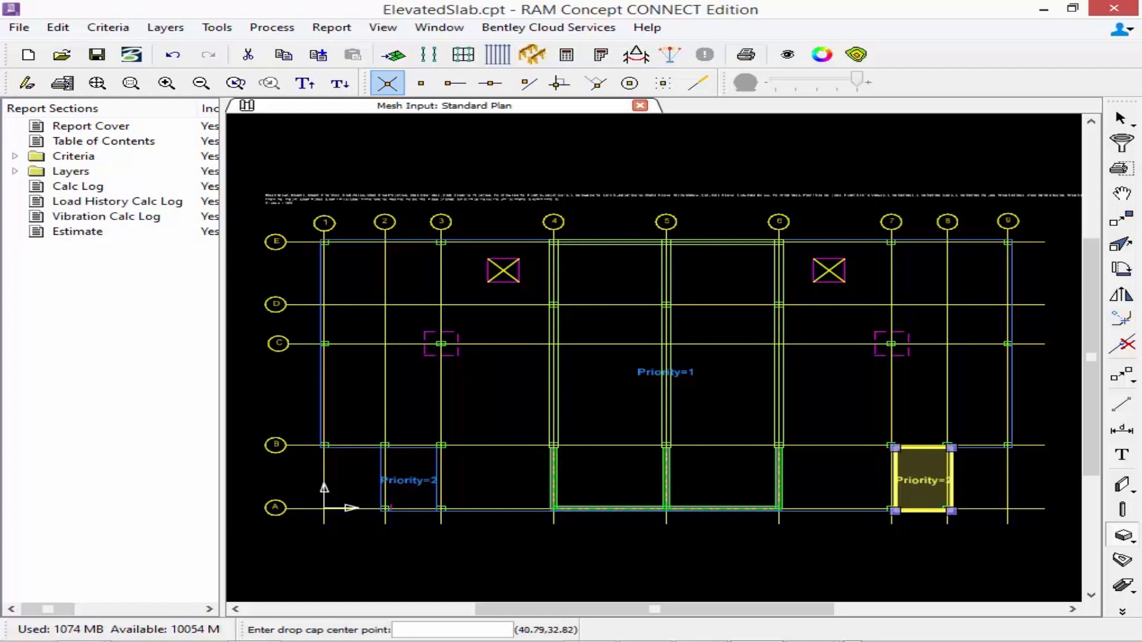
mouse_move(423, 343)
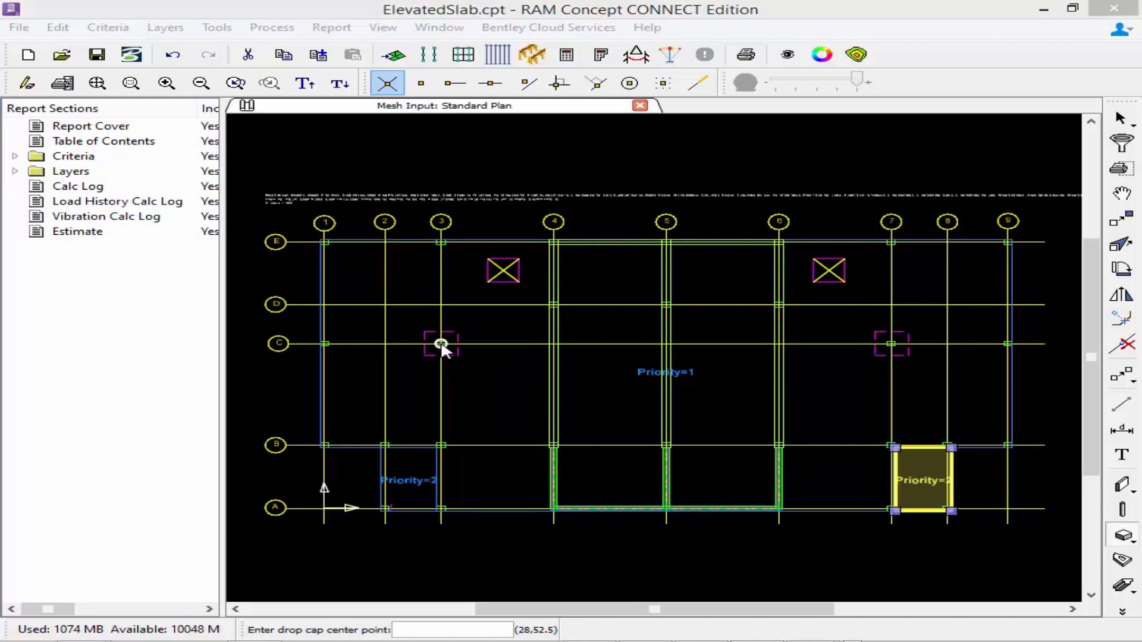
Step: Place 8-ft square drop caps at 0 degrees on columns C3 and C7
click(440, 343)
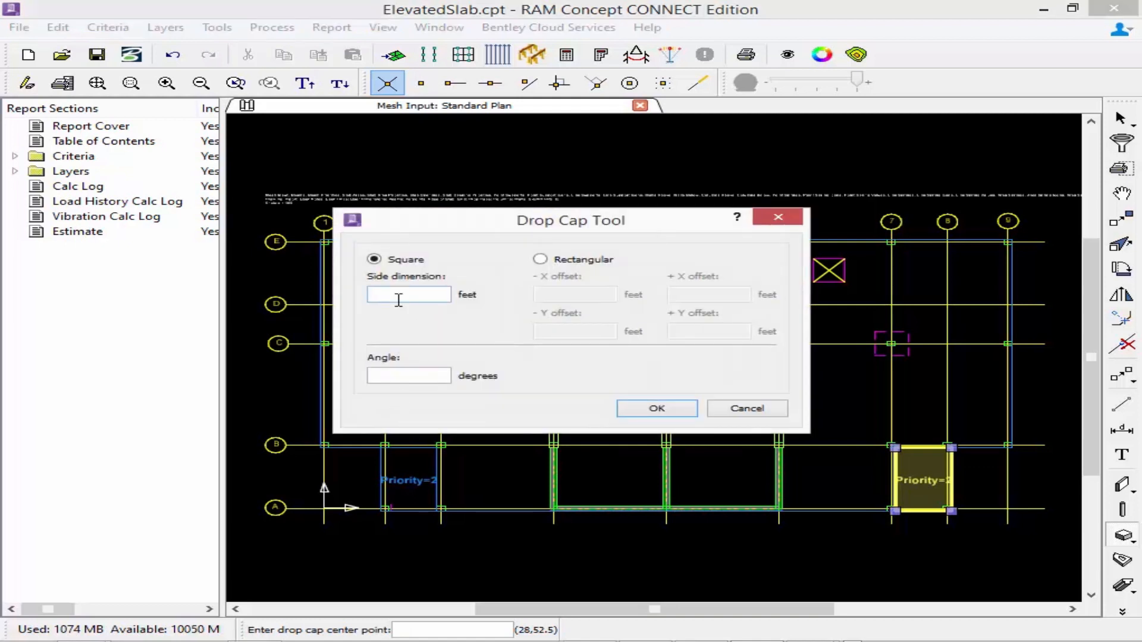
text(8)
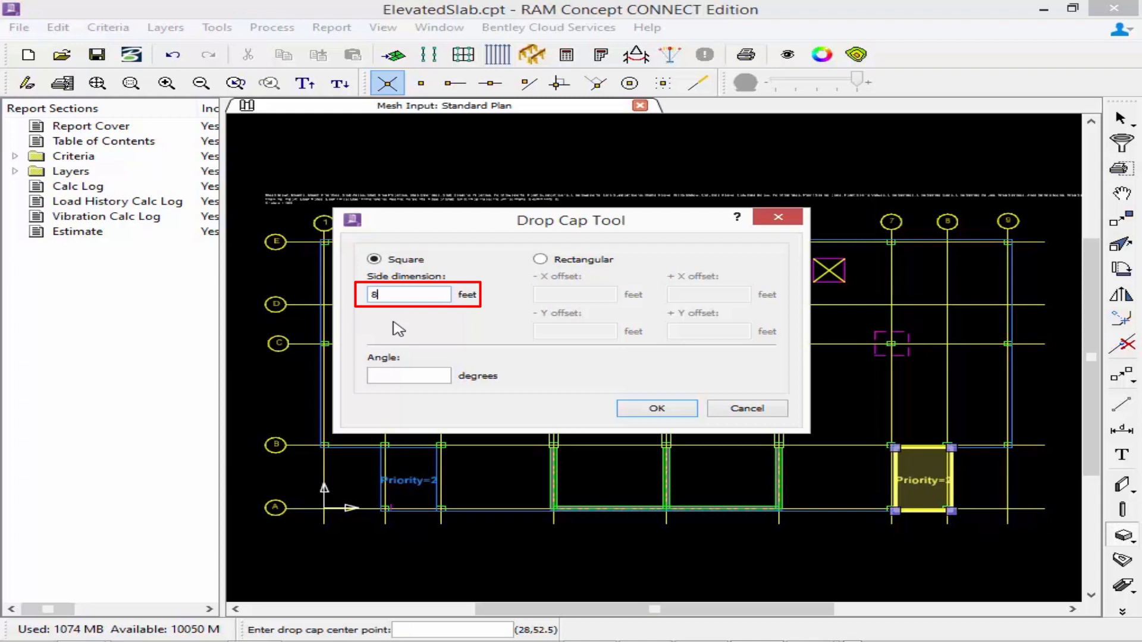
click(409, 375)
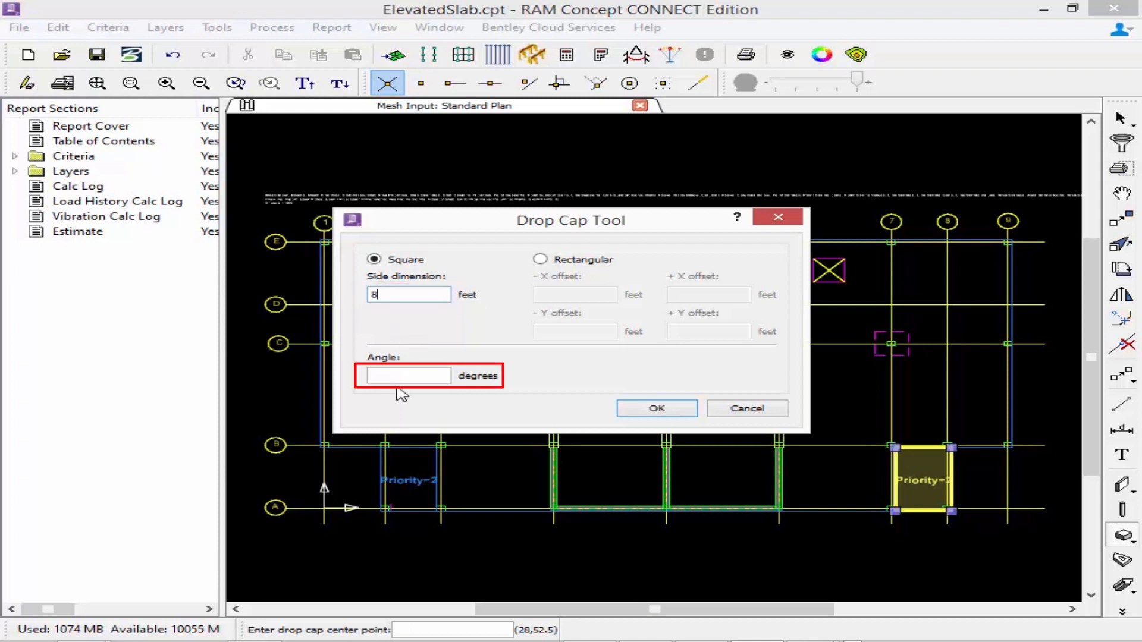
text(0)
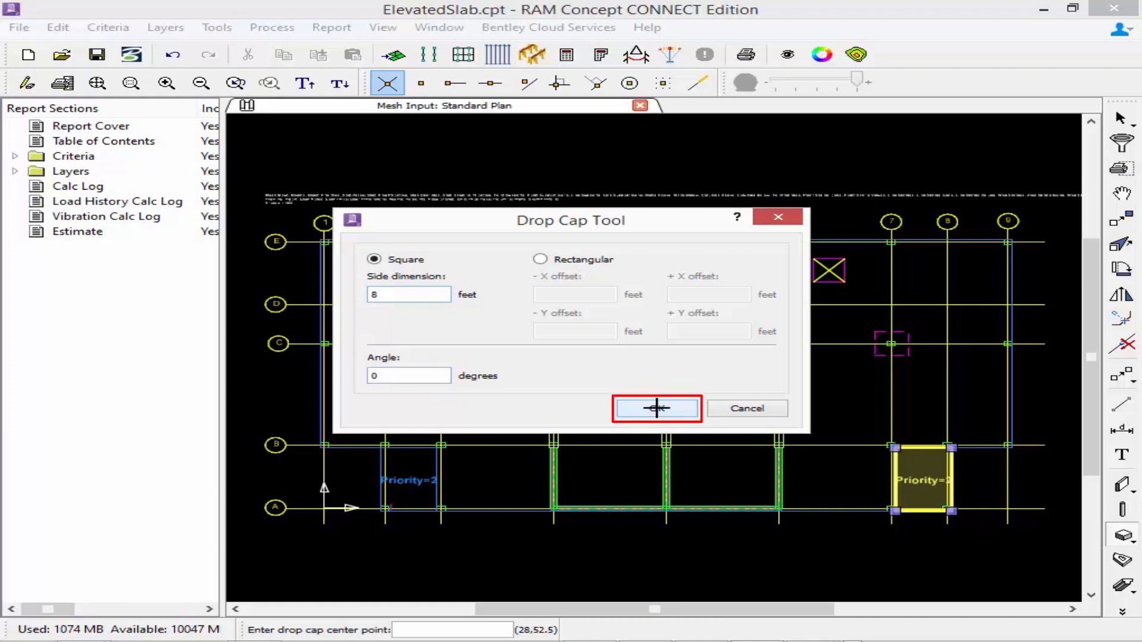
click(655, 408)
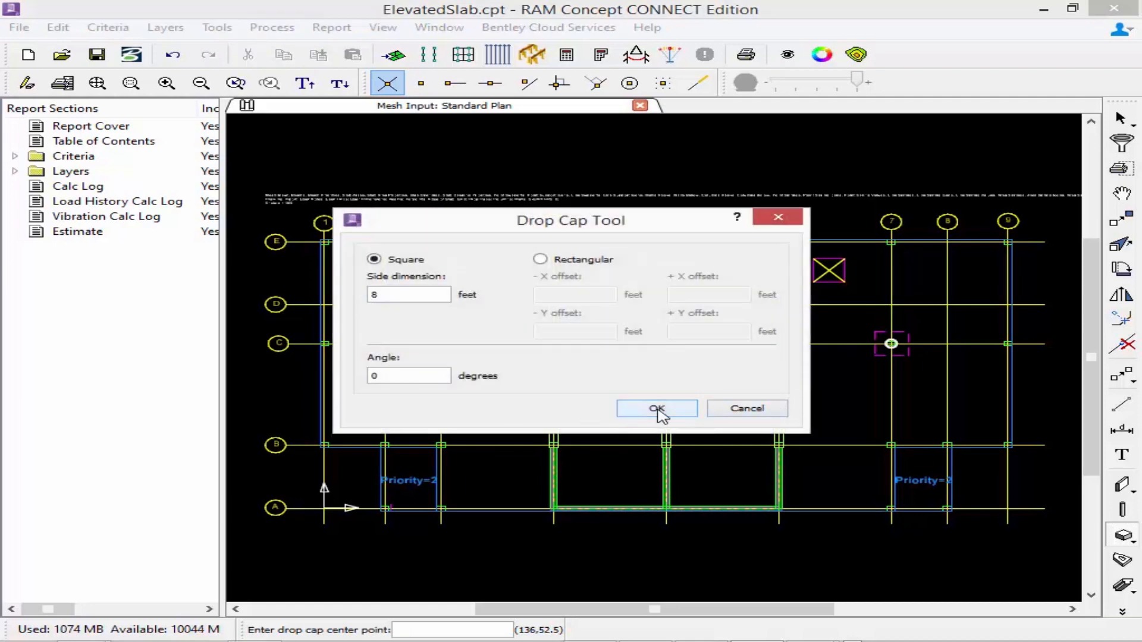
click(657, 408)
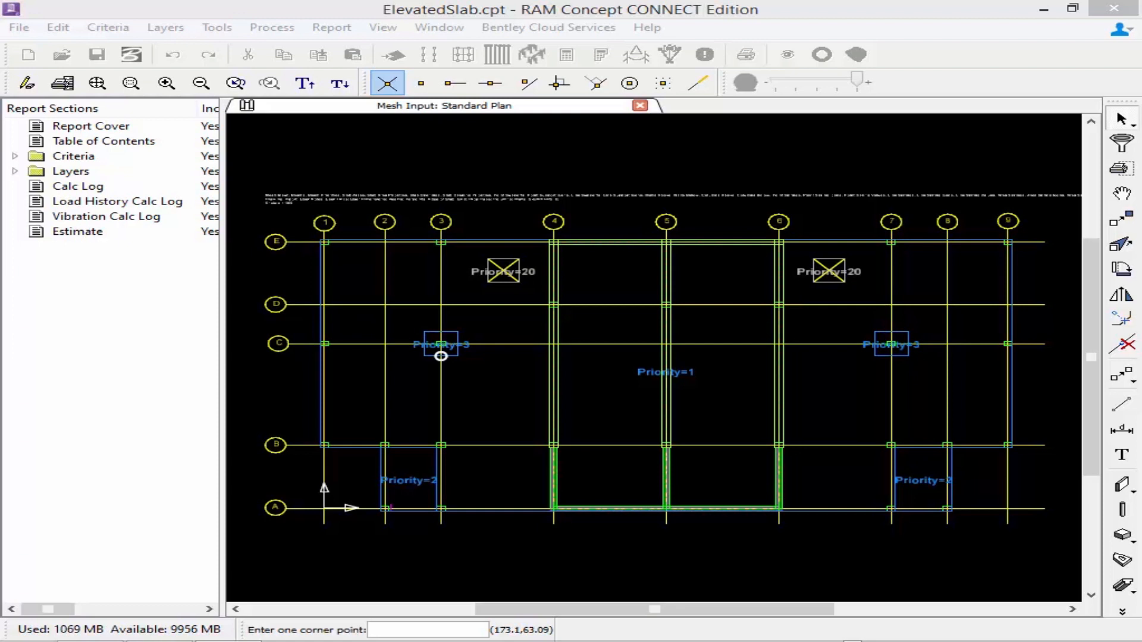
mouse_move(165, 28)
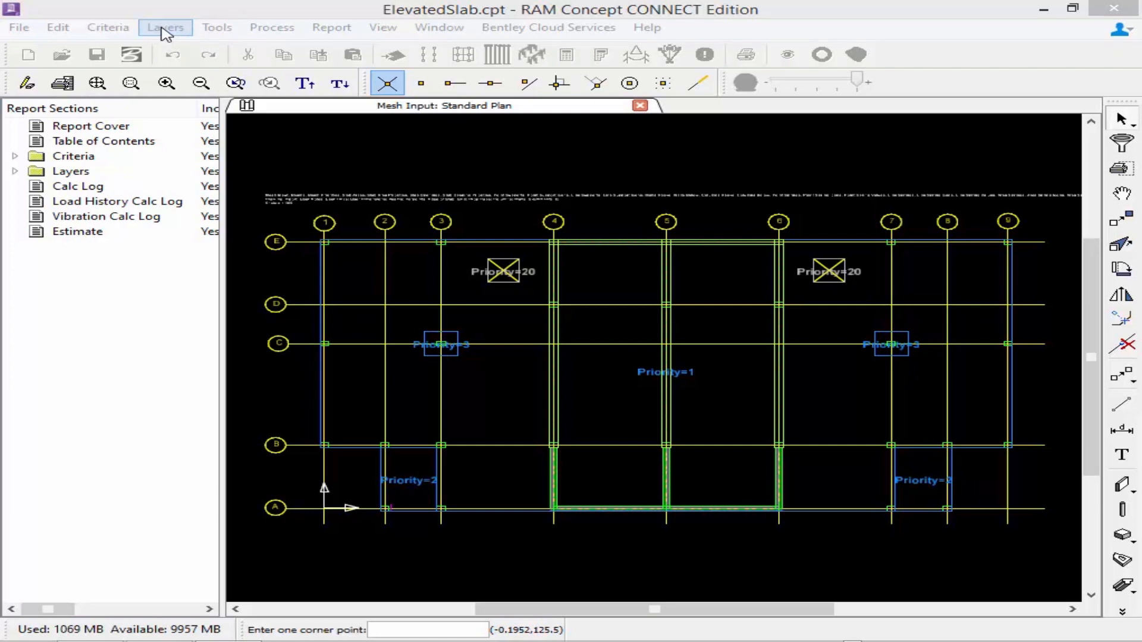
Step: Switch the view to the empty Element: Standard Plan from the Layers menu
click(164, 27)
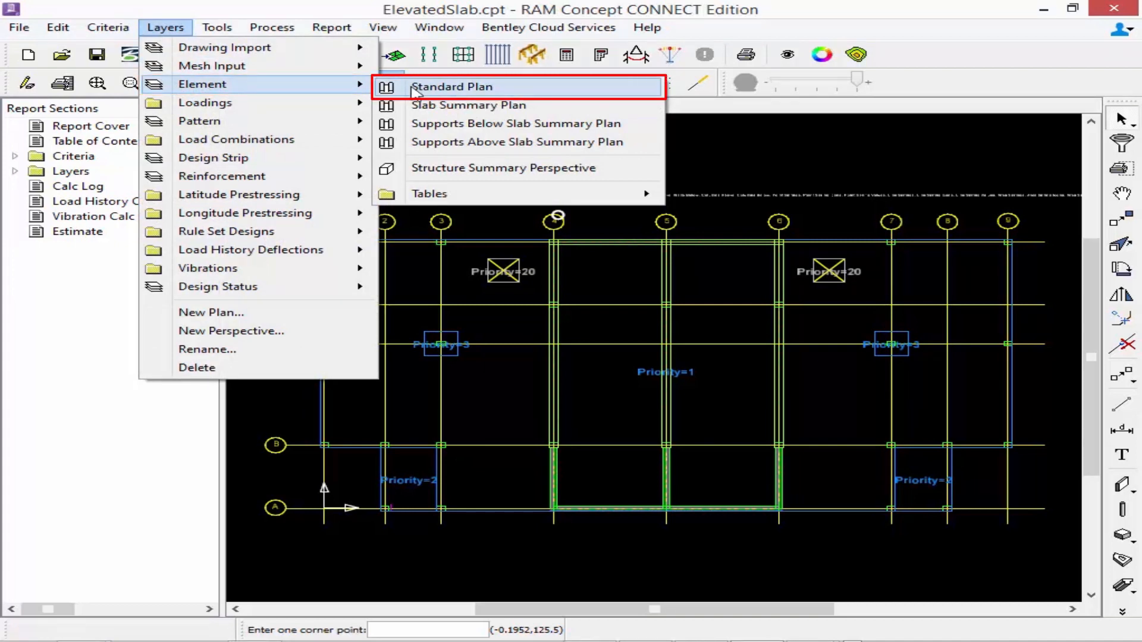
click(452, 87)
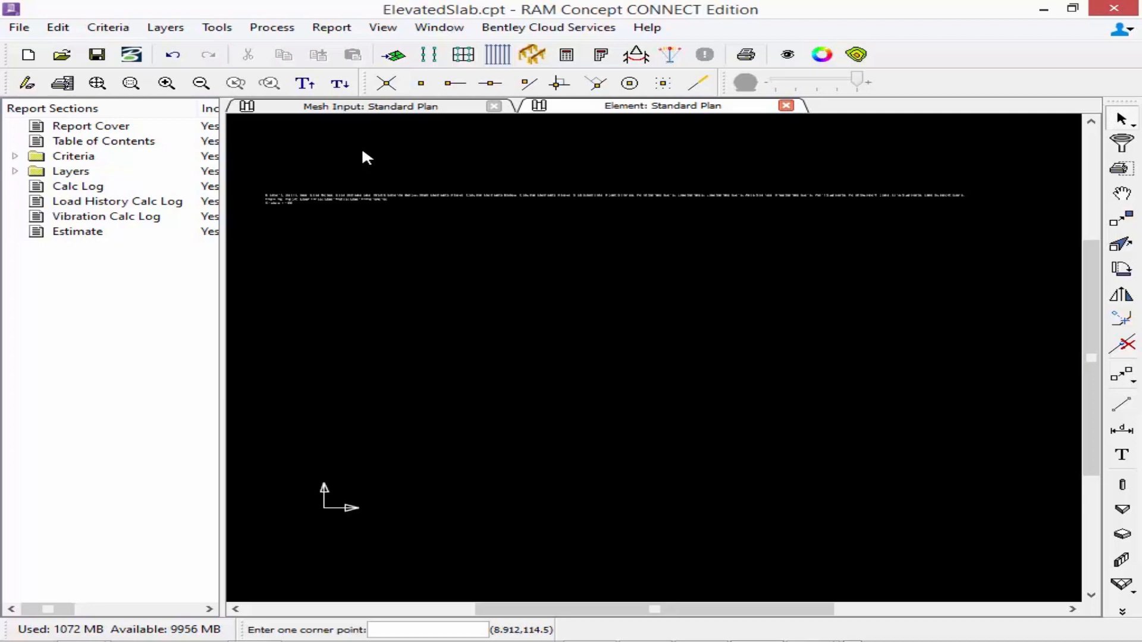
mouse_move(378, 155)
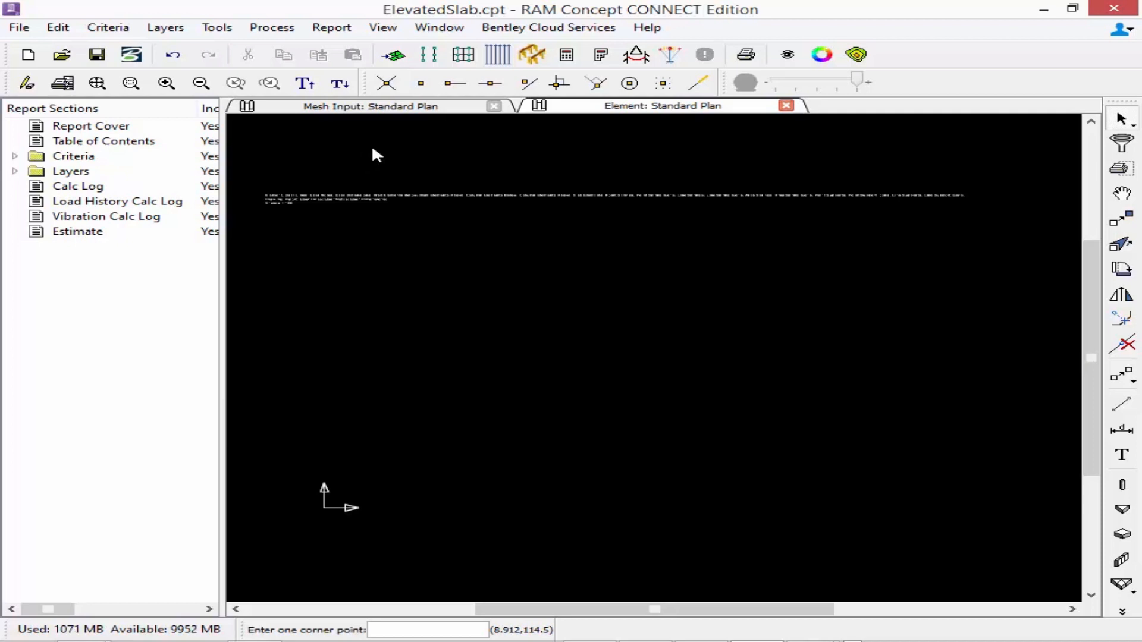
mouse_move(392, 55)
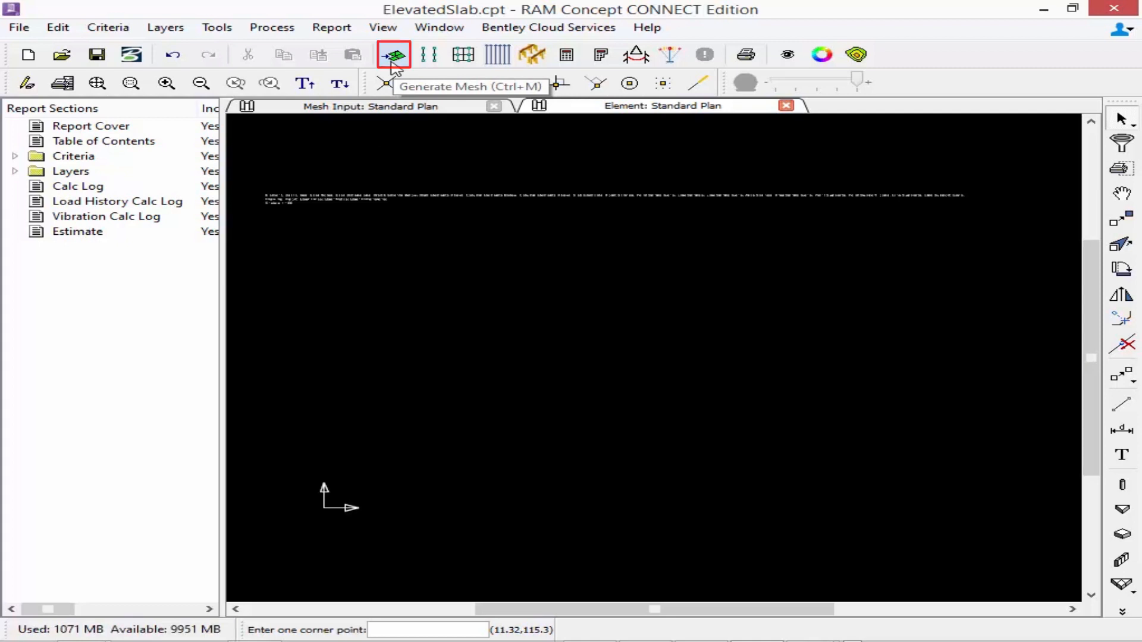
Step: Generate the slab finite element mesh with the default 3-foot element size
click(392, 54)
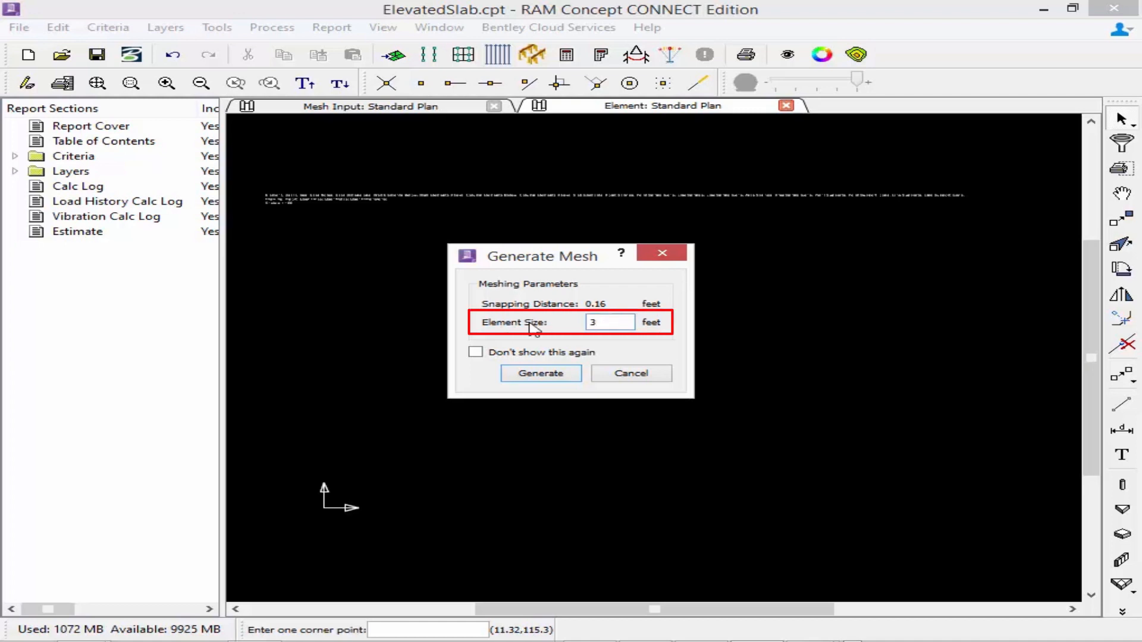
click(541, 373)
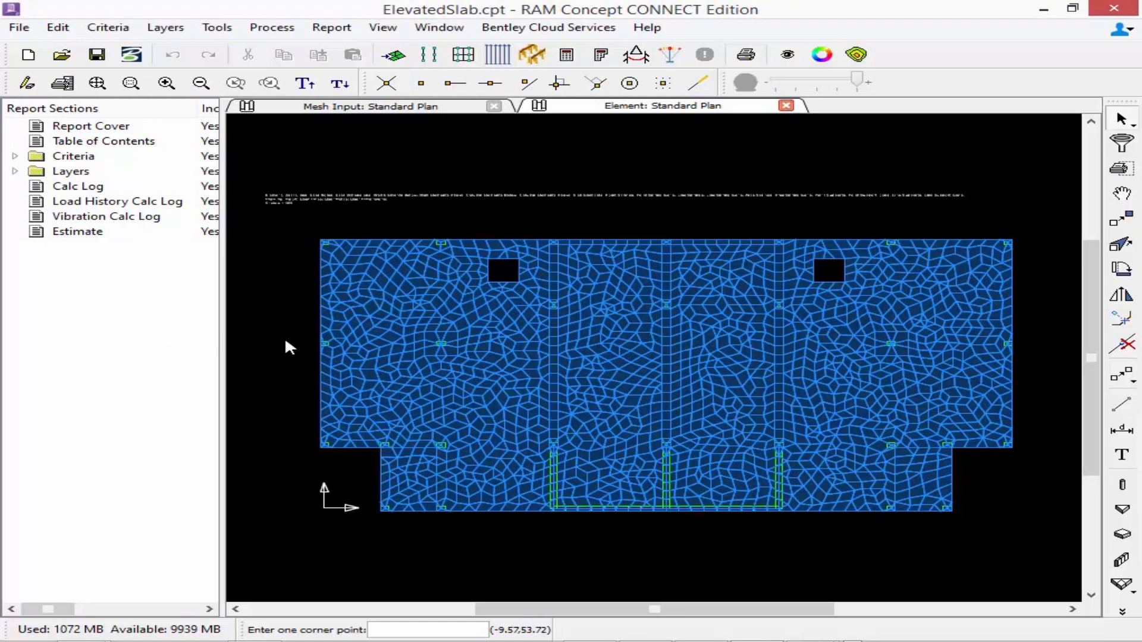
mouse_move(765, 464)
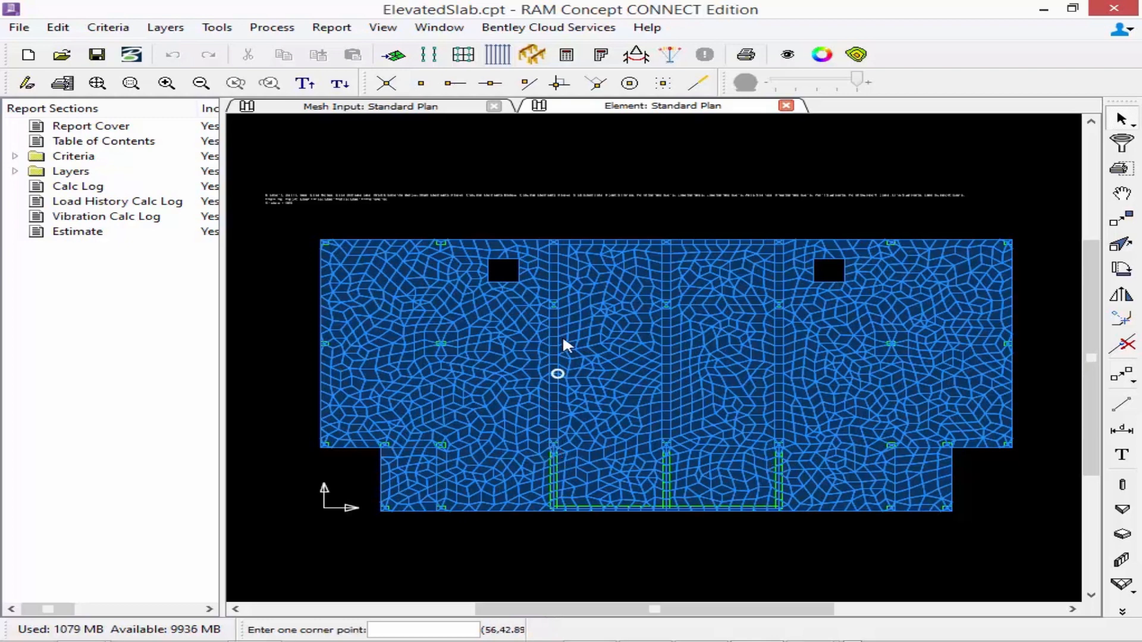
mouse_move(564, 299)
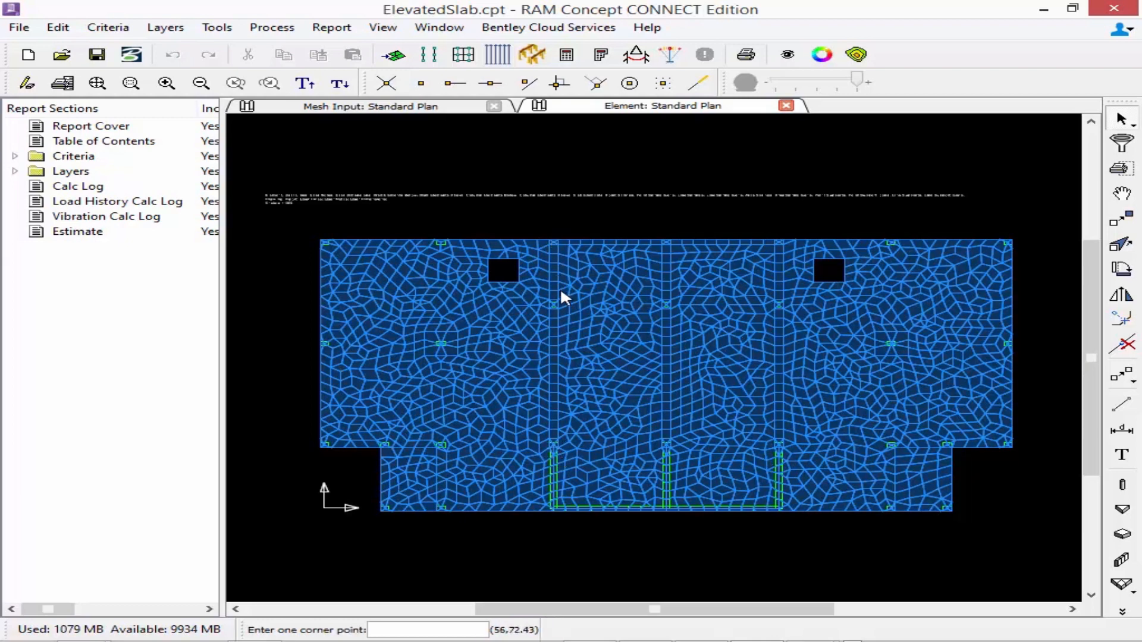
mouse_move(423, 452)
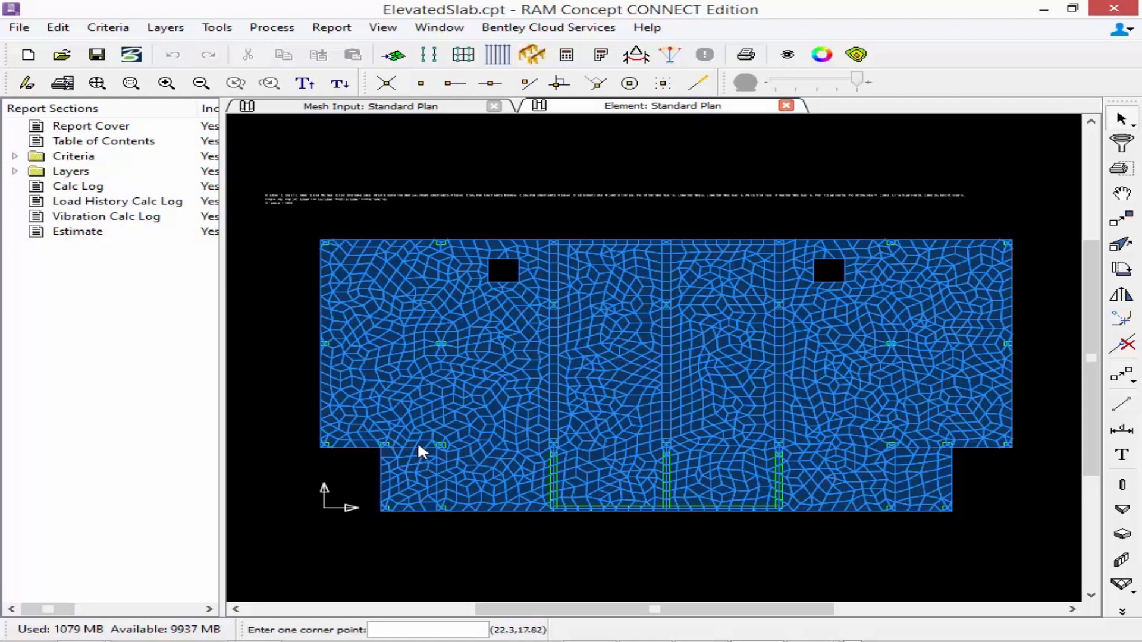
mouse_move(382, 449)
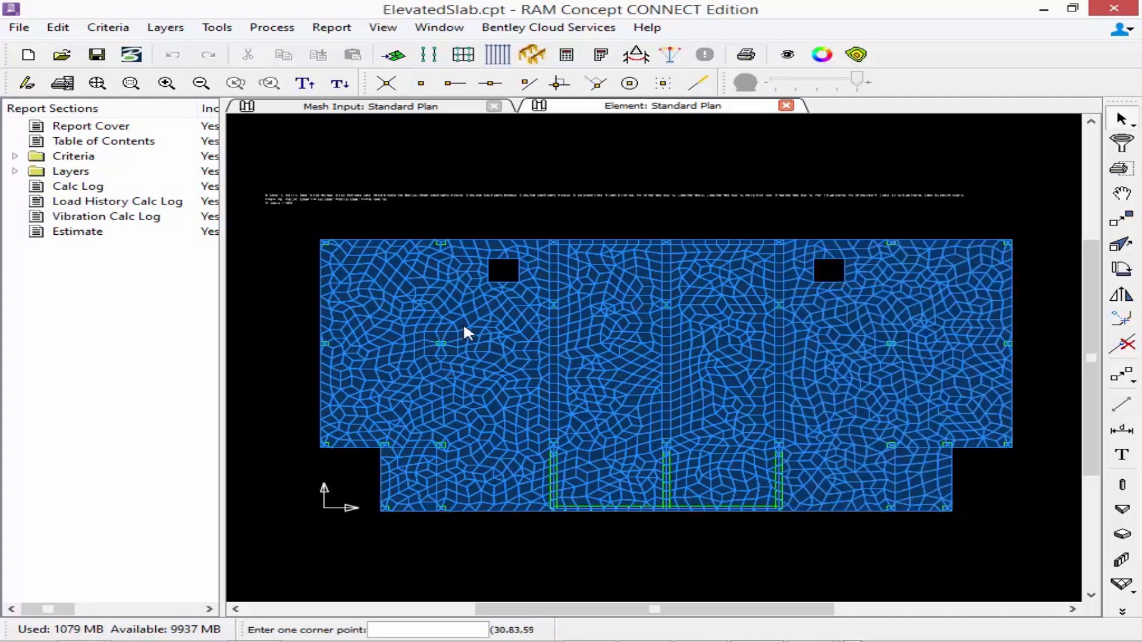
mouse_move(278, 148)
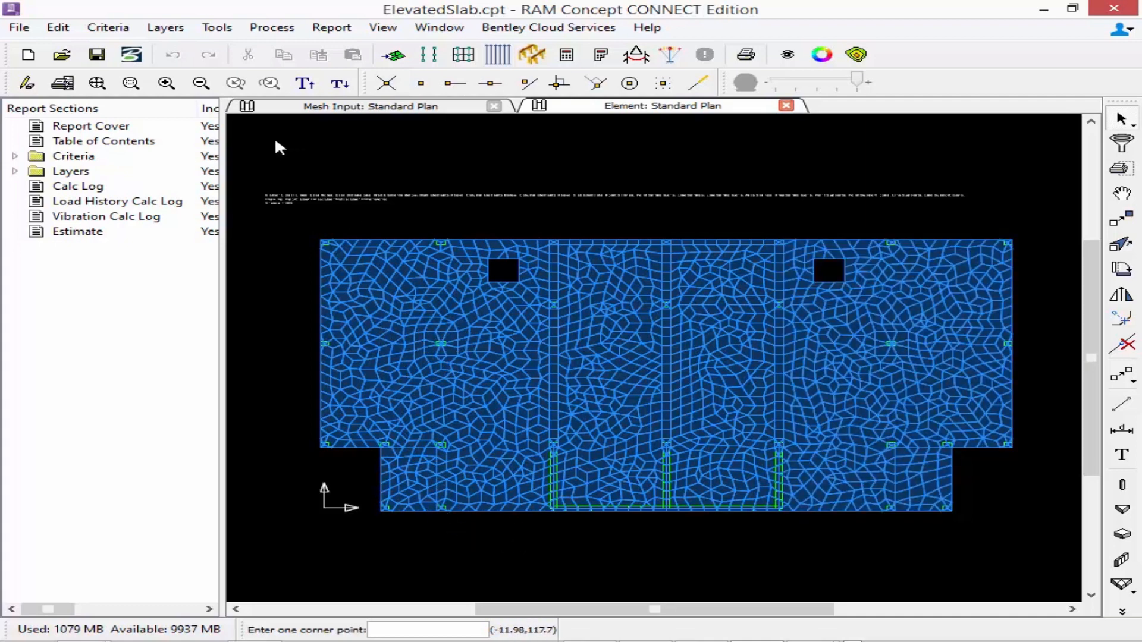